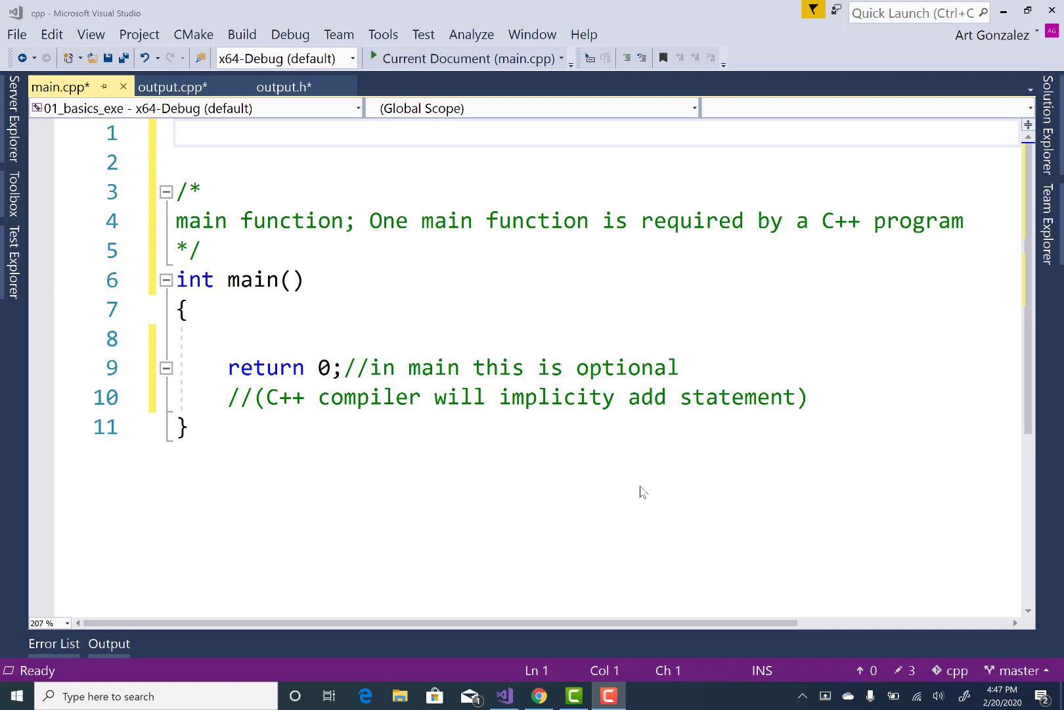
mouse_move(361, 314)
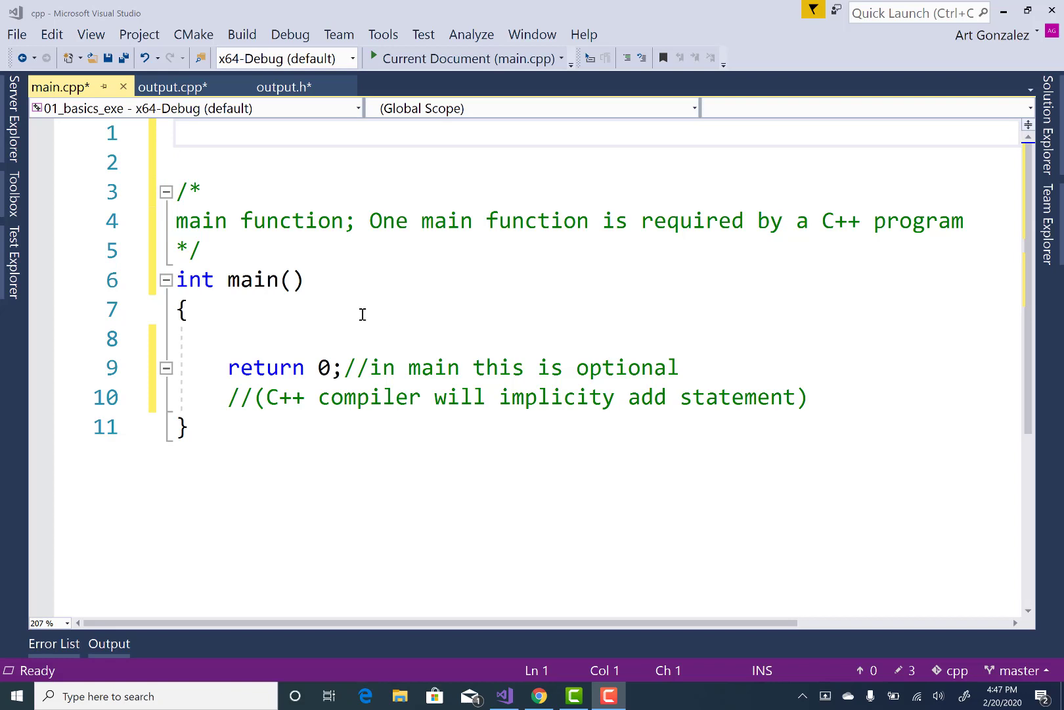
mouse_move(282, 86)
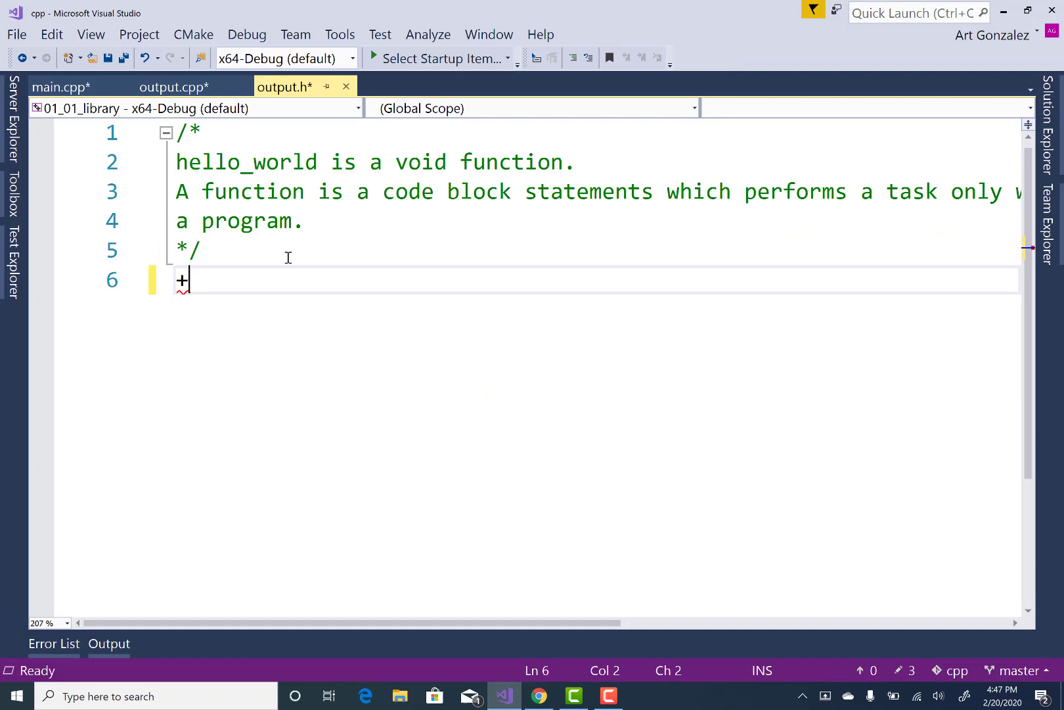
- Write the prototype `void hello_world();` on line 6 of output.h below the comment
key("Backspace")
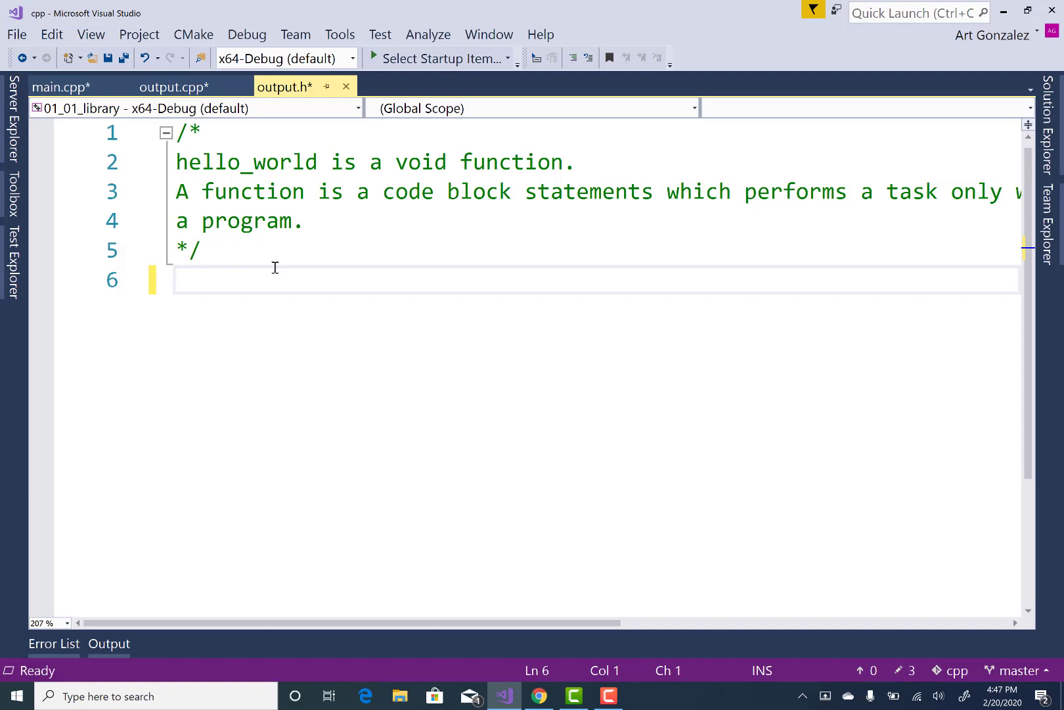
type("void funct")
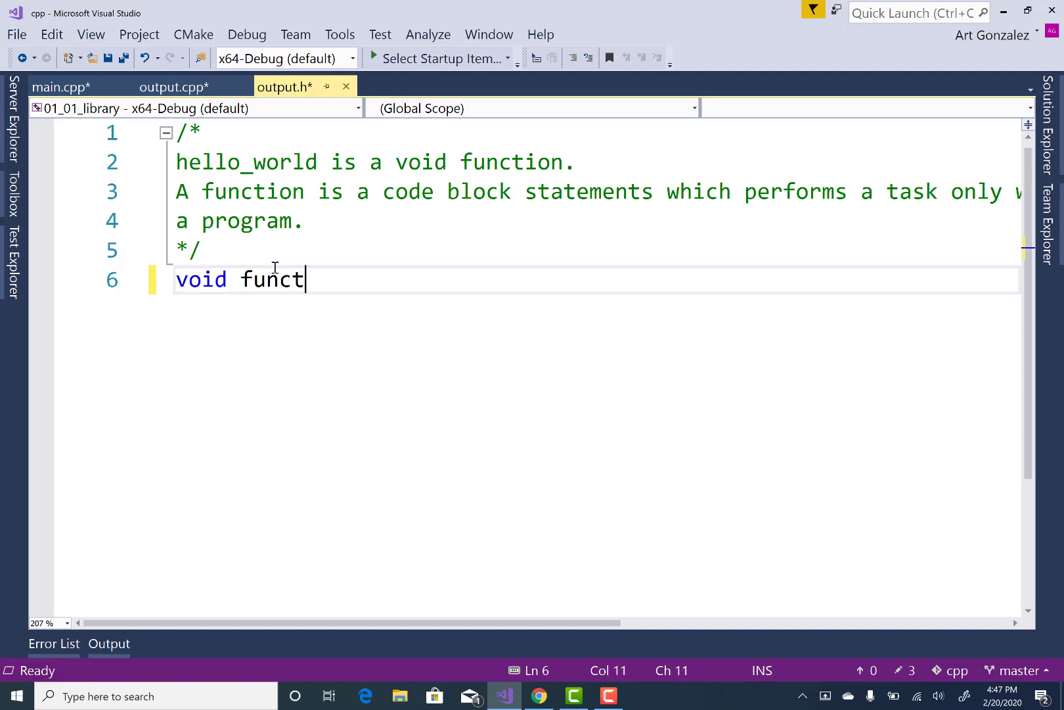
type("ion()")
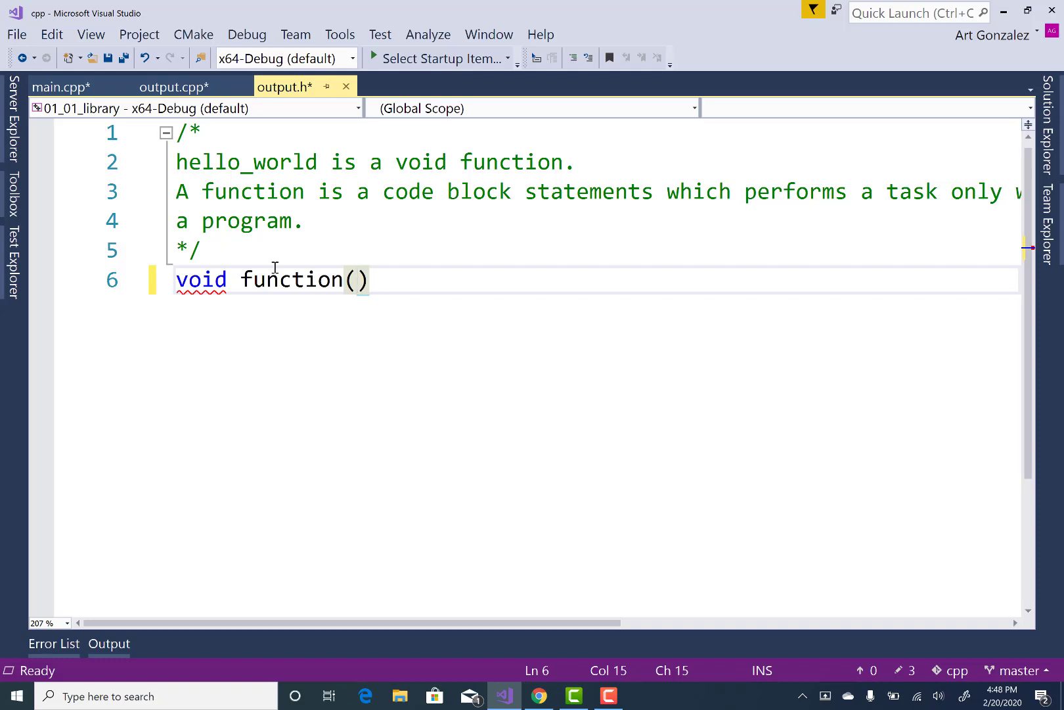
type(";")
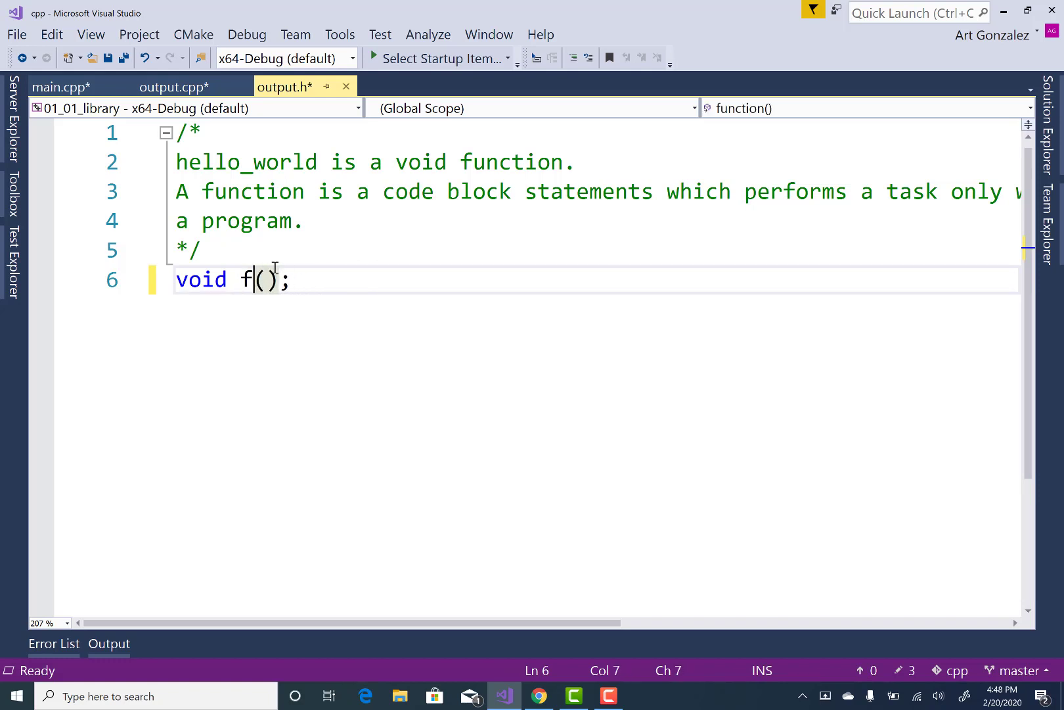
type("ell")
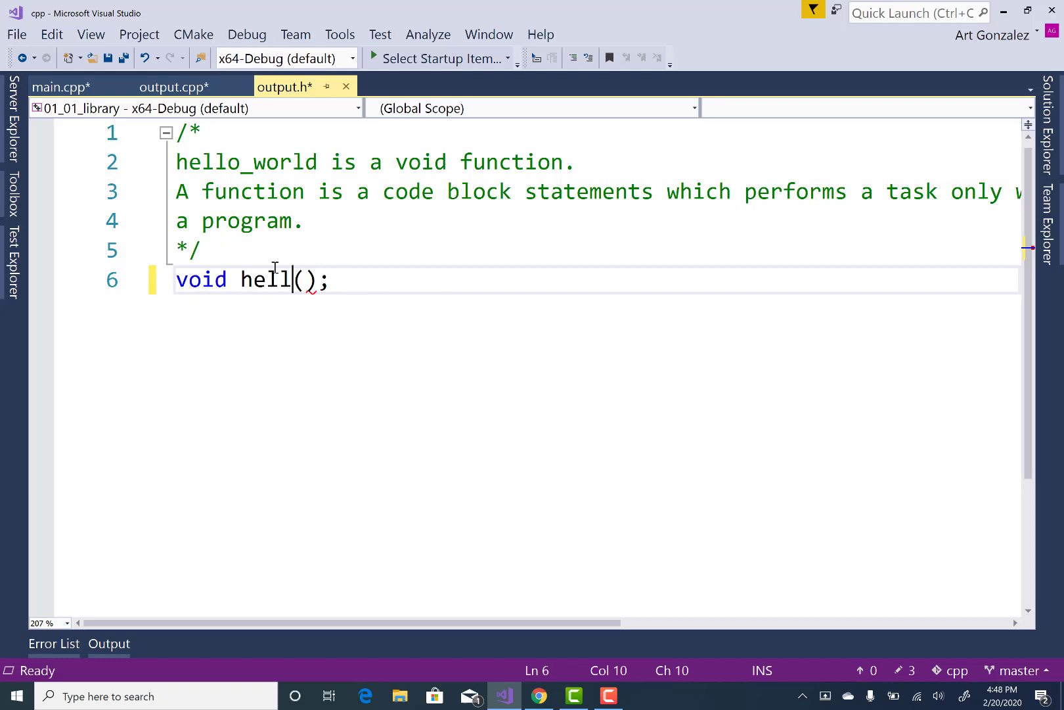
type("o_world")
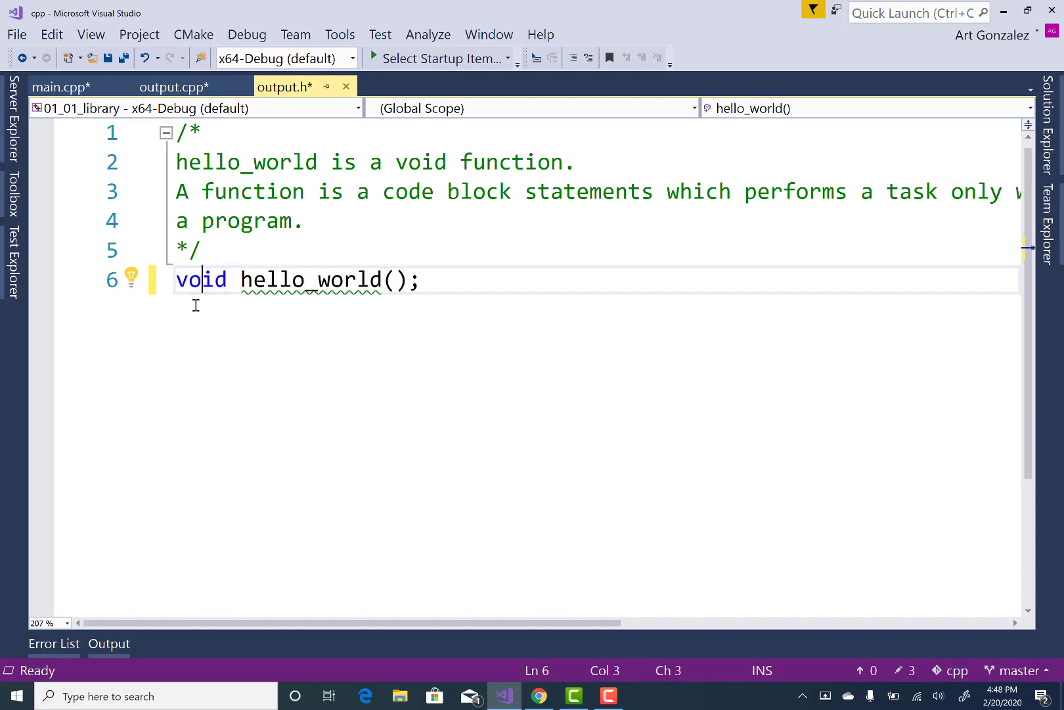
mouse_move(173, 86)
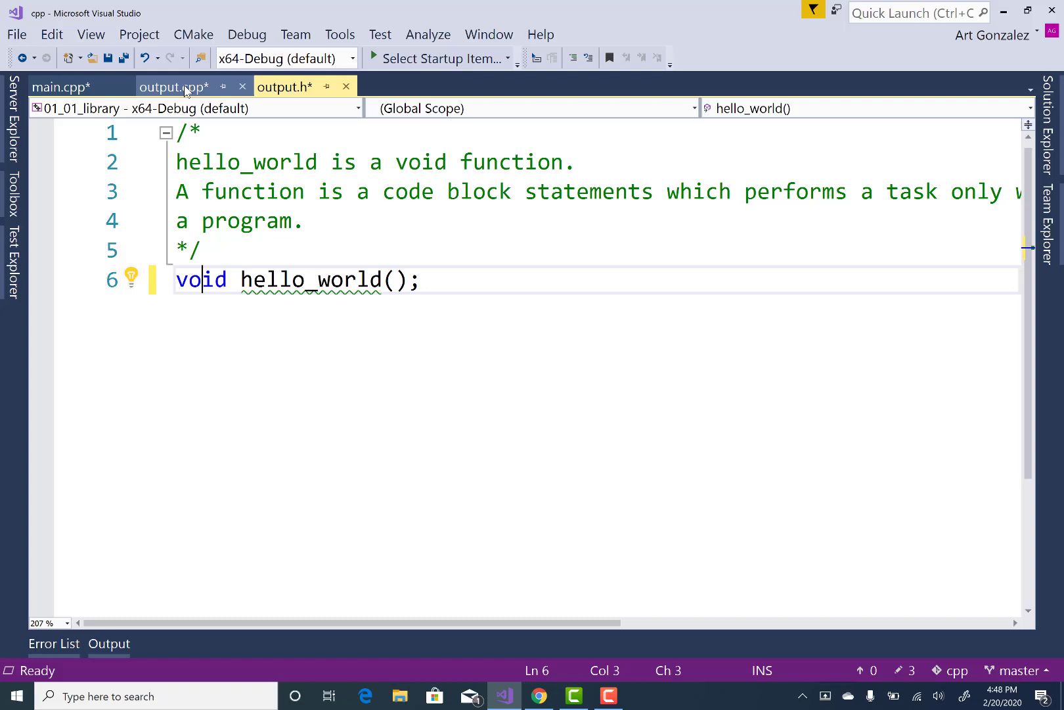
mouse_move(172, 87)
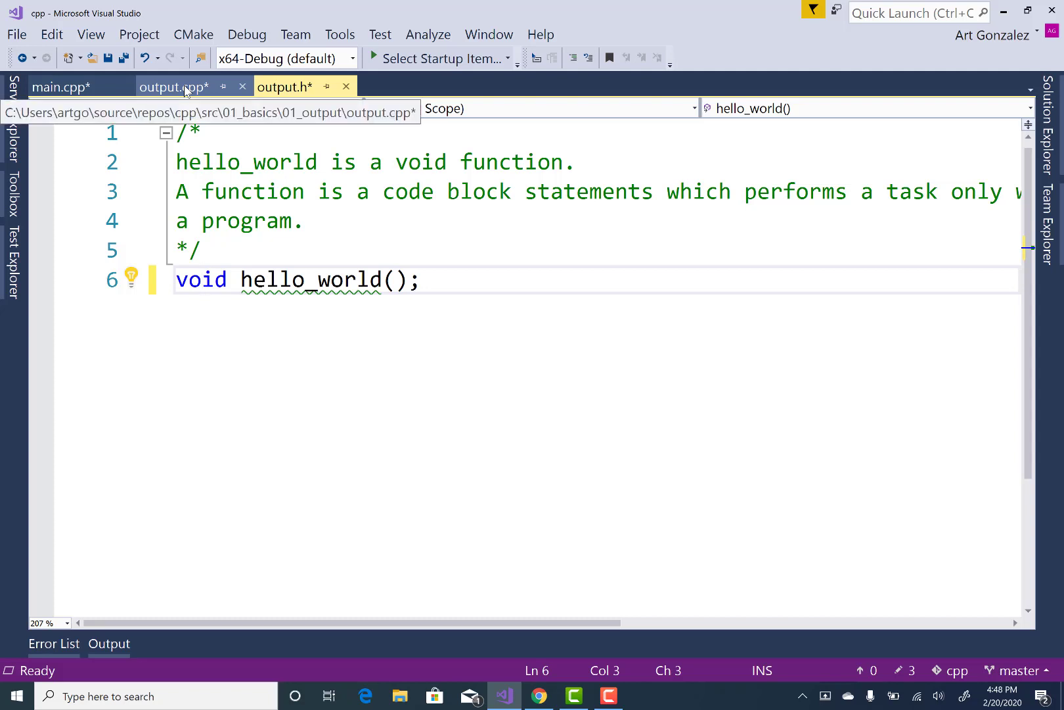
left_click(174, 87)
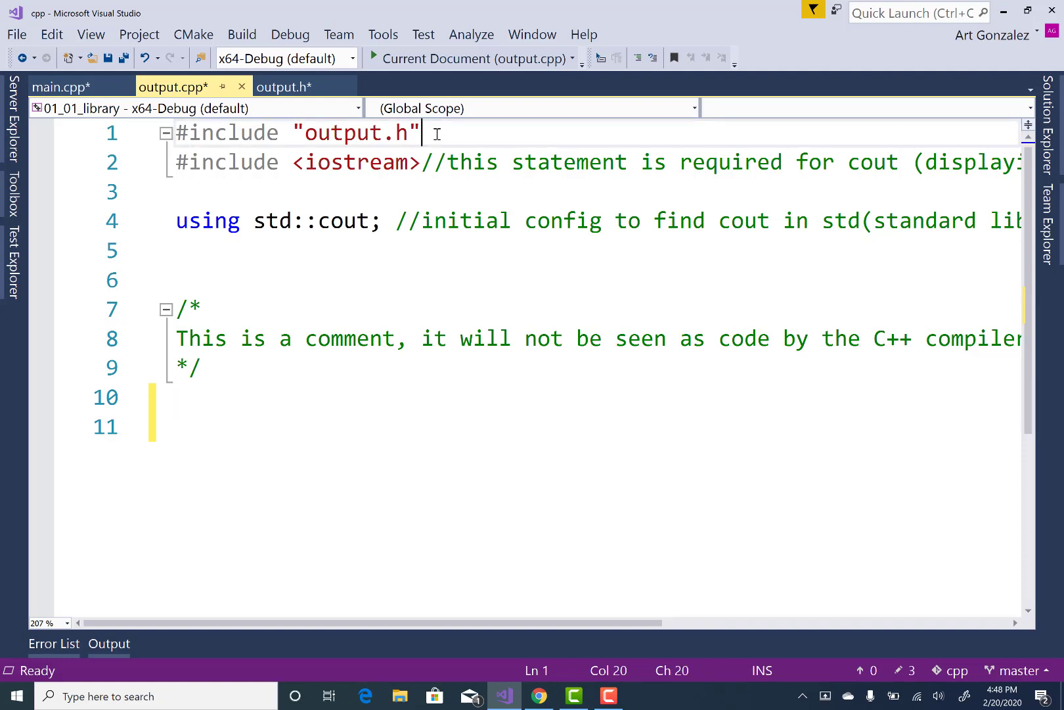
mouse_move(360, 115)
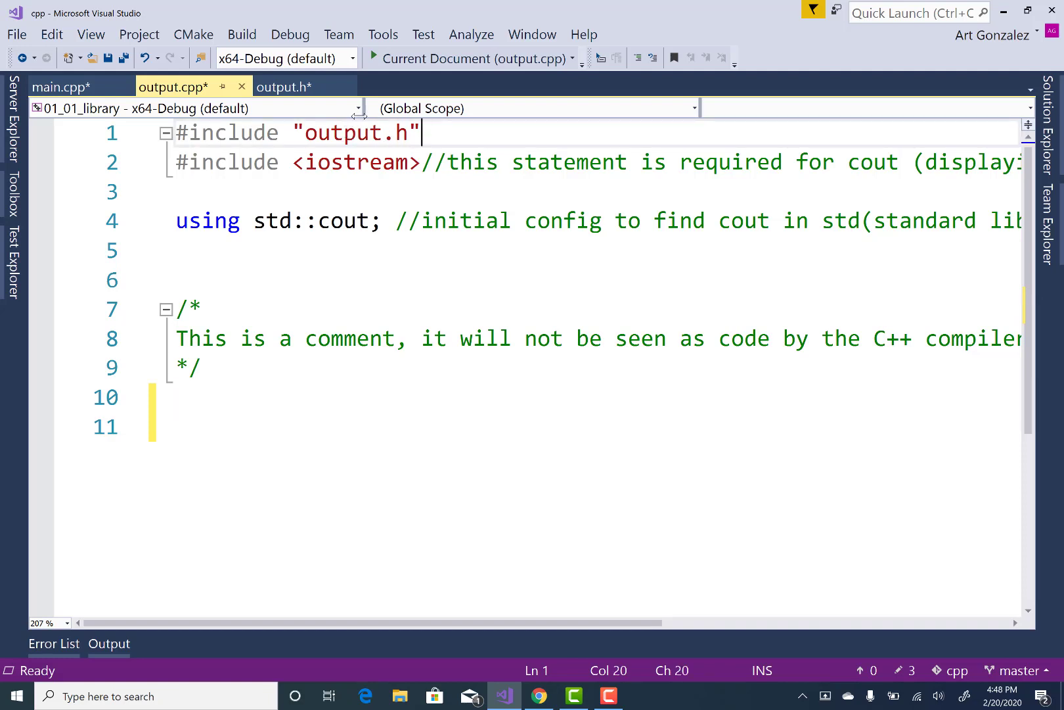
left_click(284, 87)
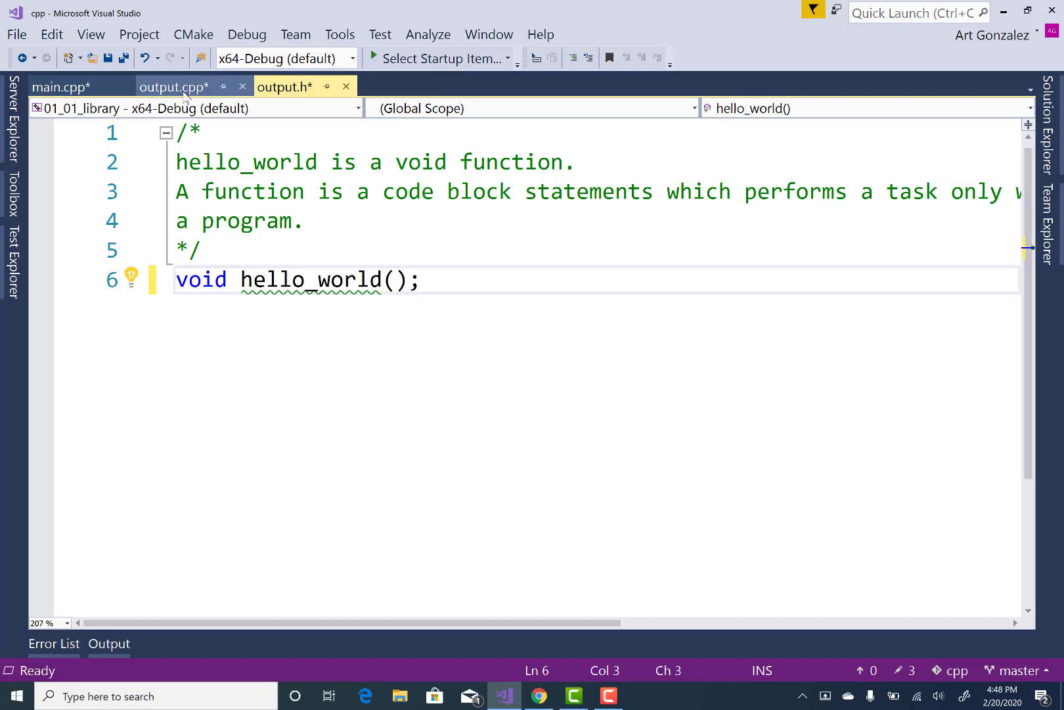
left_click(172, 86)
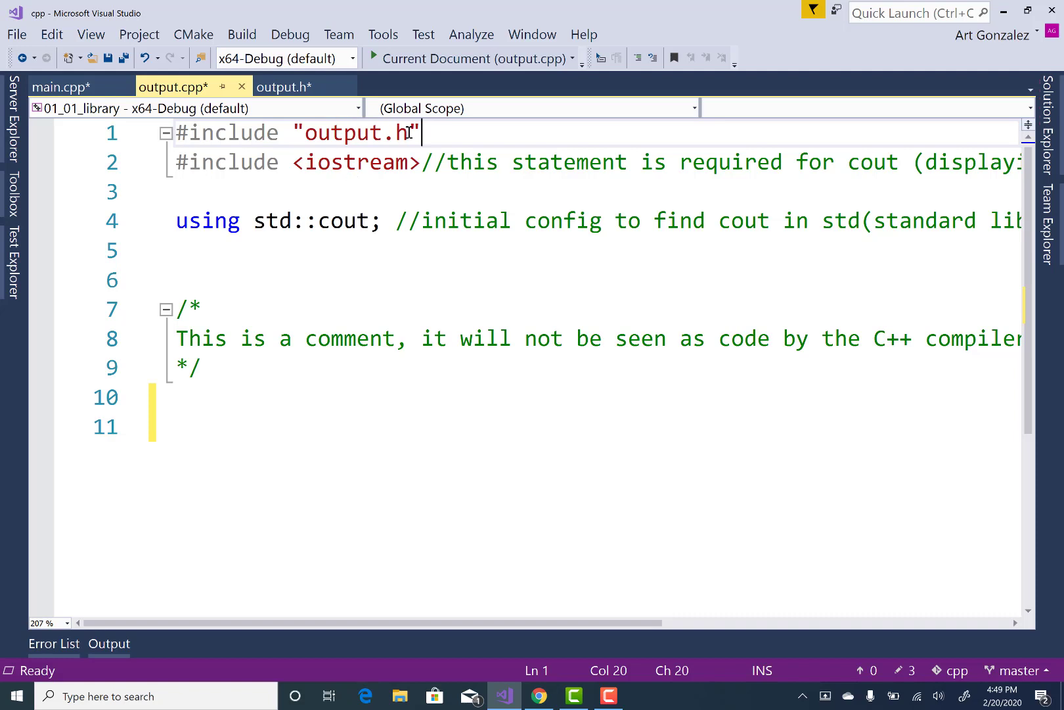
mouse_move(385, 134)
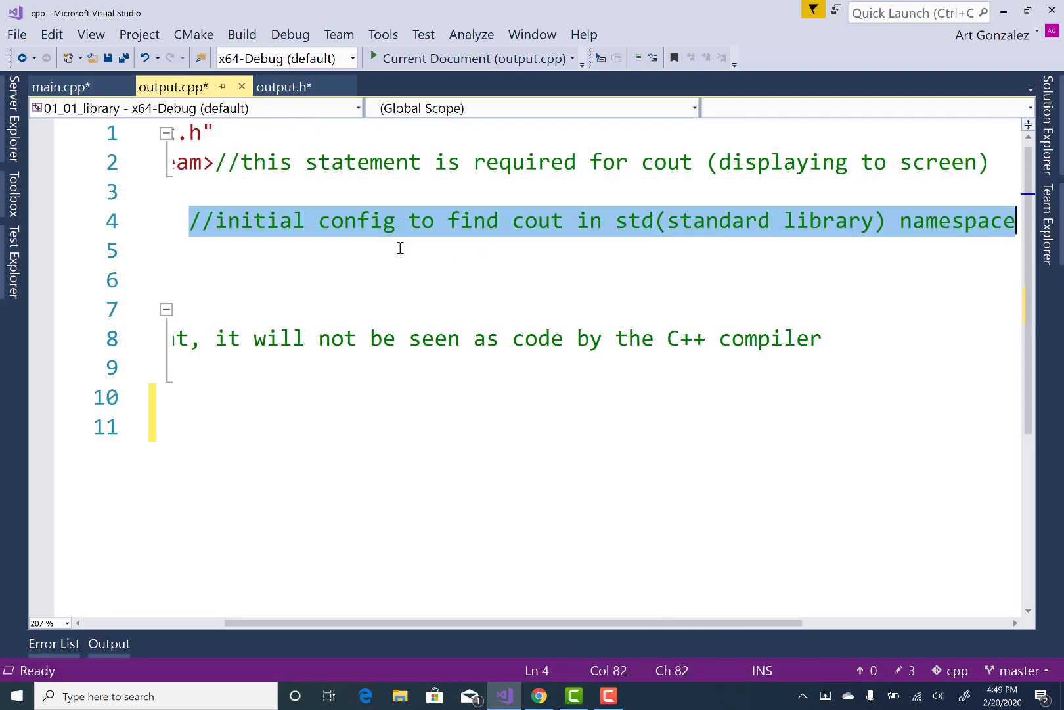
key("Delete")
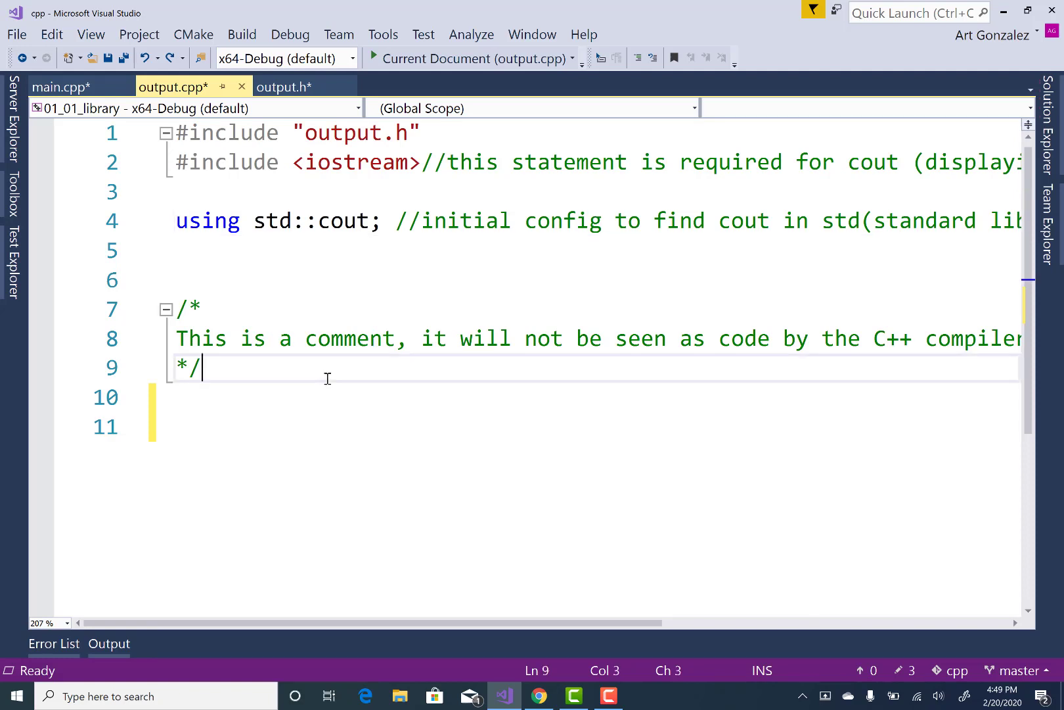
left_click(284, 87)
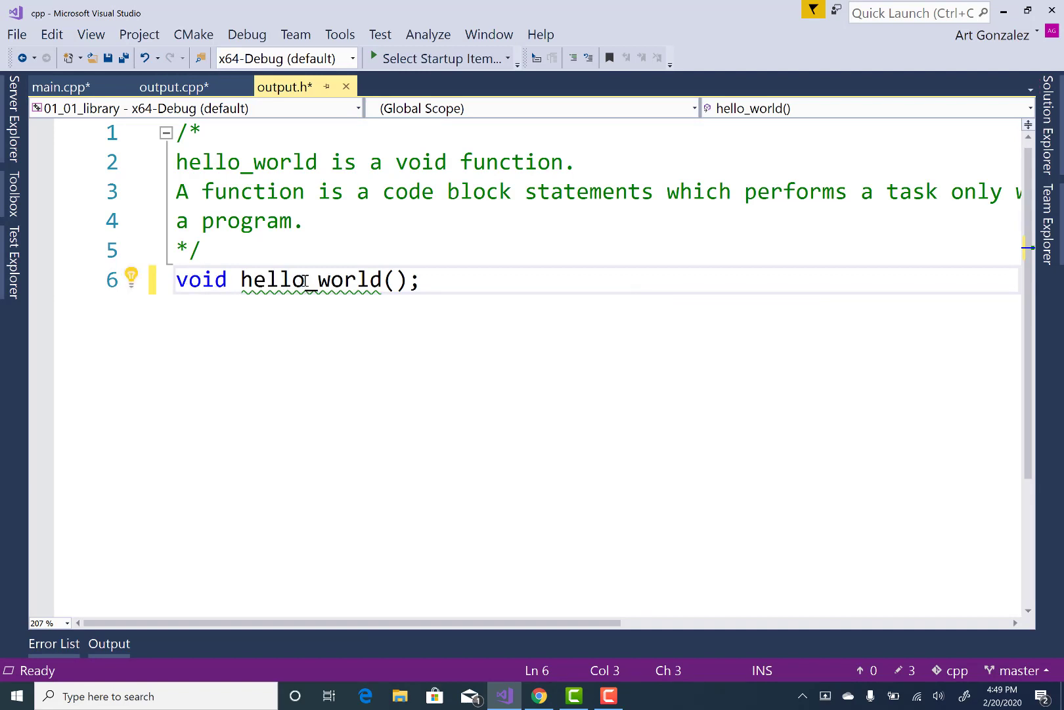
mouse_move(316, 280)
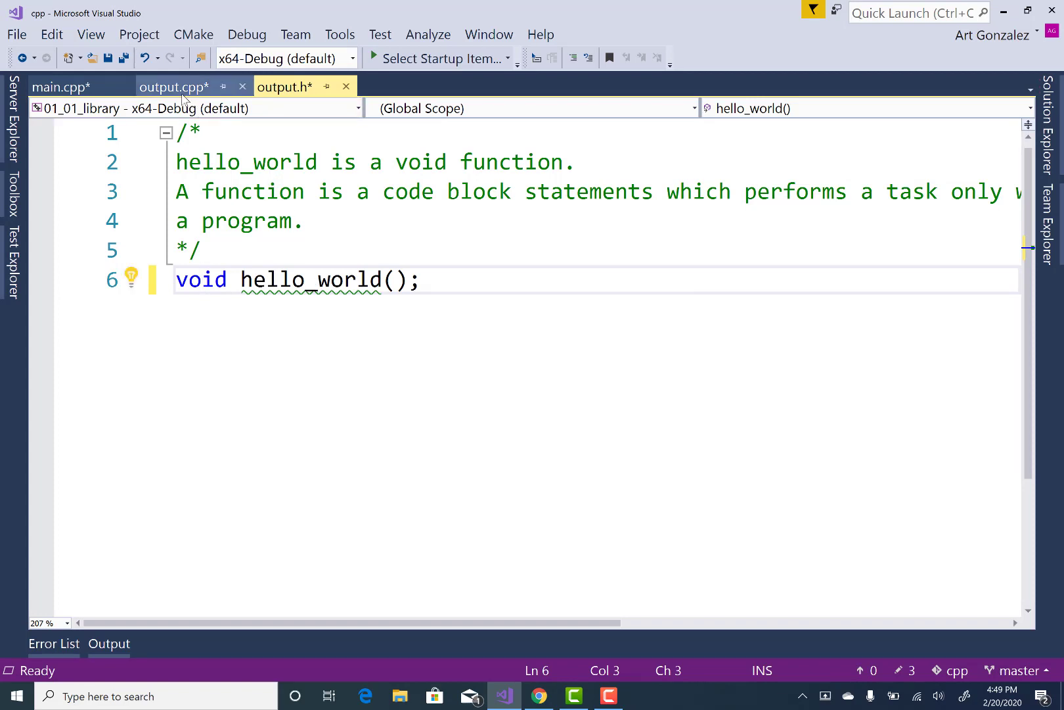
- Define hello_world() in output.cpp with body `cout << "Hello World!\n\n";` and save the files
left_click(172, 87)
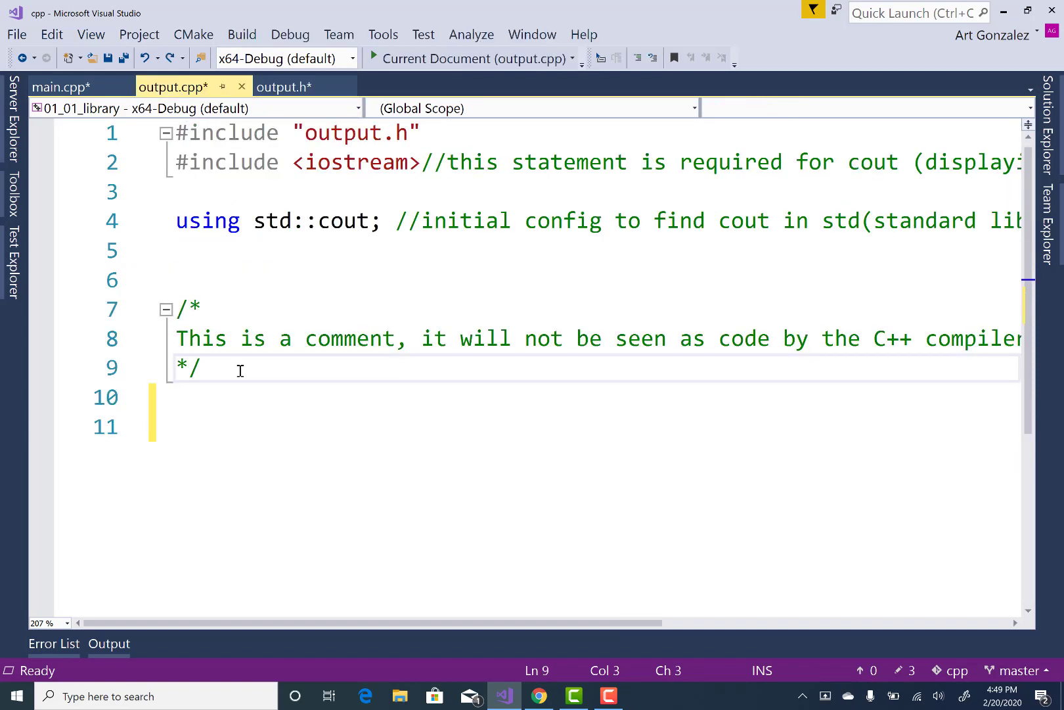
type("void hello_world()")
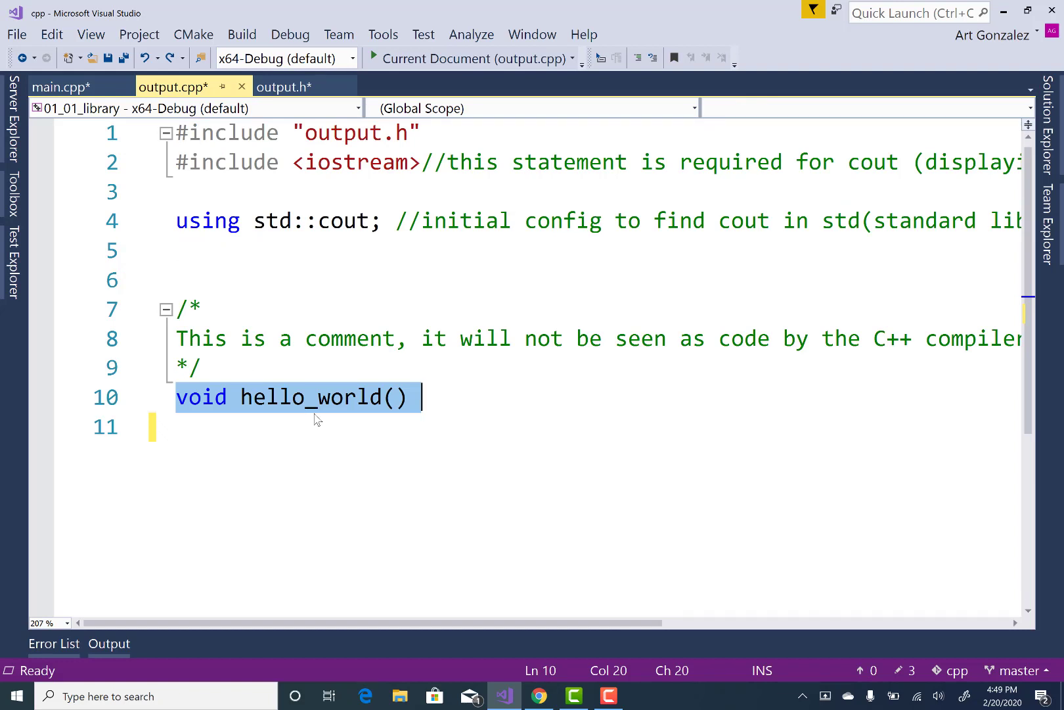
scroll("down", 3)
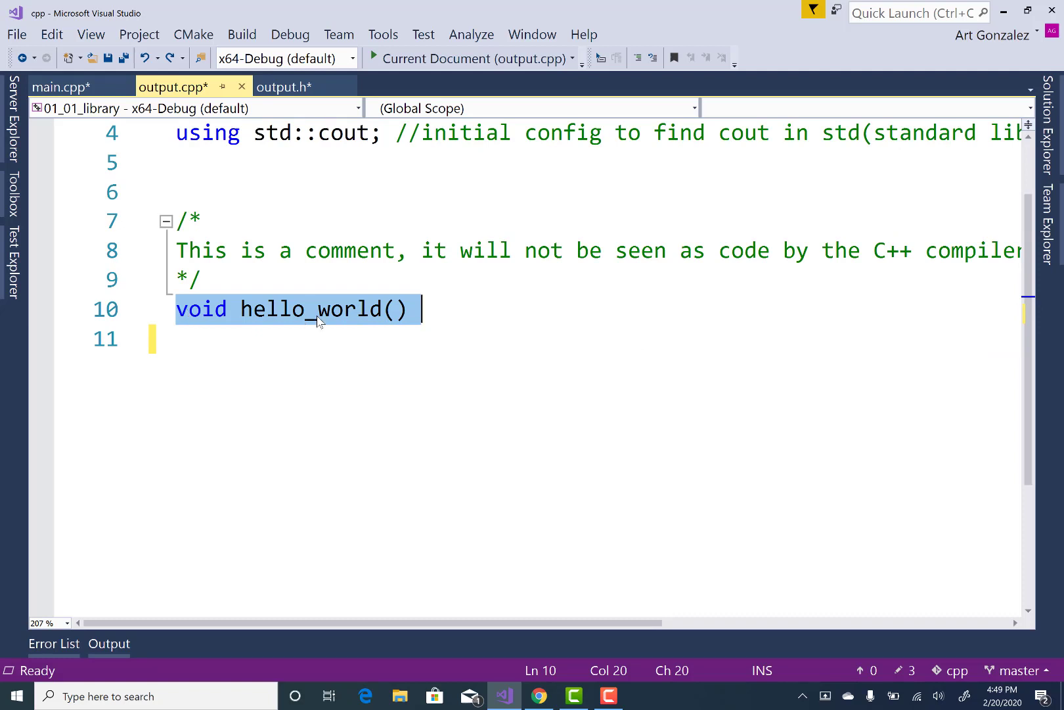
mouse_move(416, 314)
type("}")
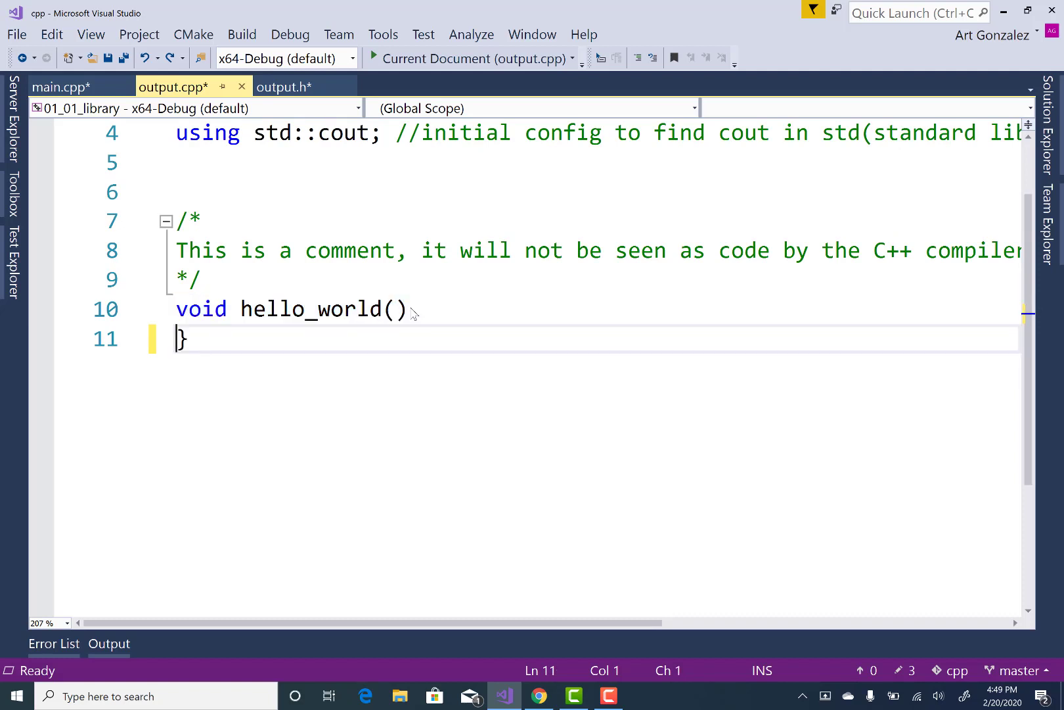
type("{")
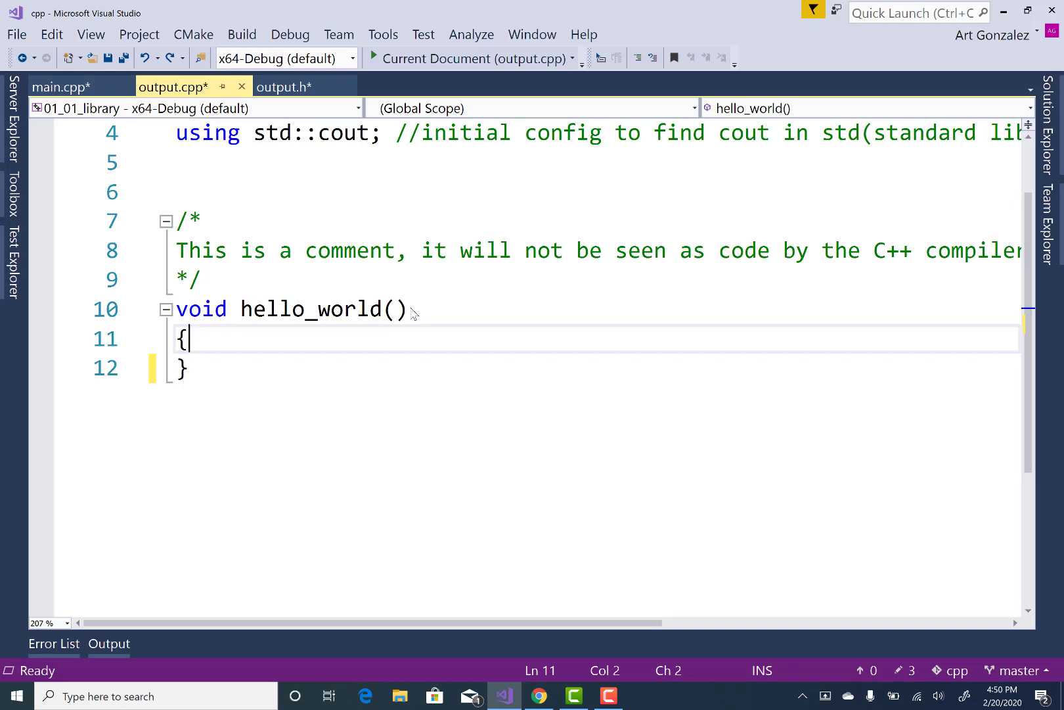
type("cout << \"Hello World!\\n\\n\";")
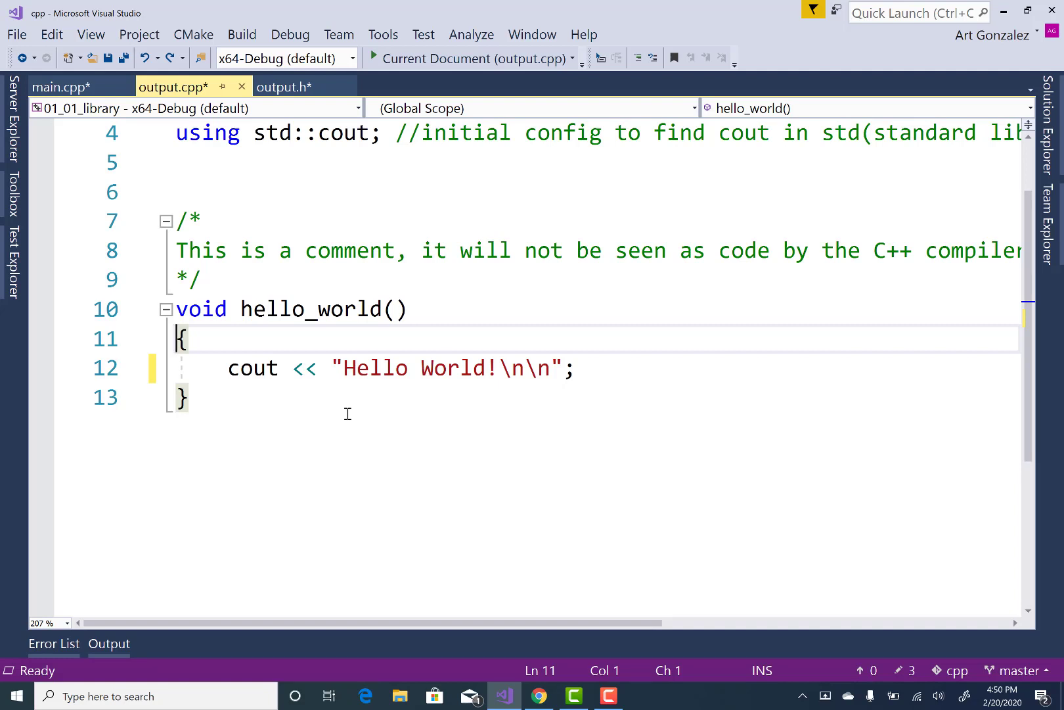
mouse_move(407, 368)
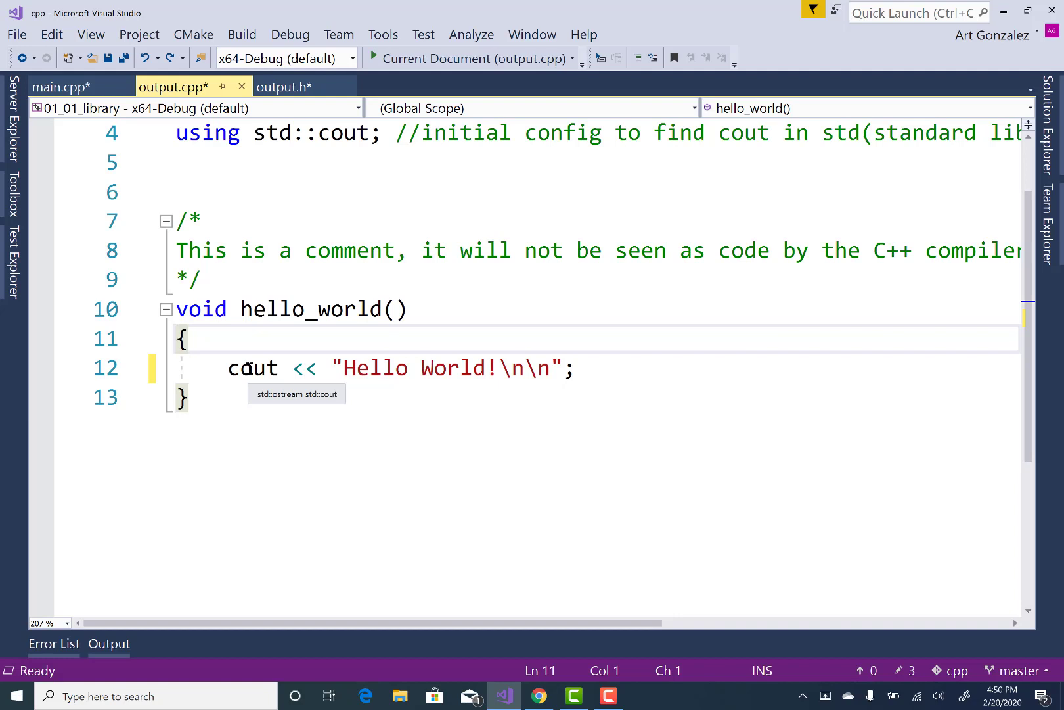
mouse_move(501, 382)
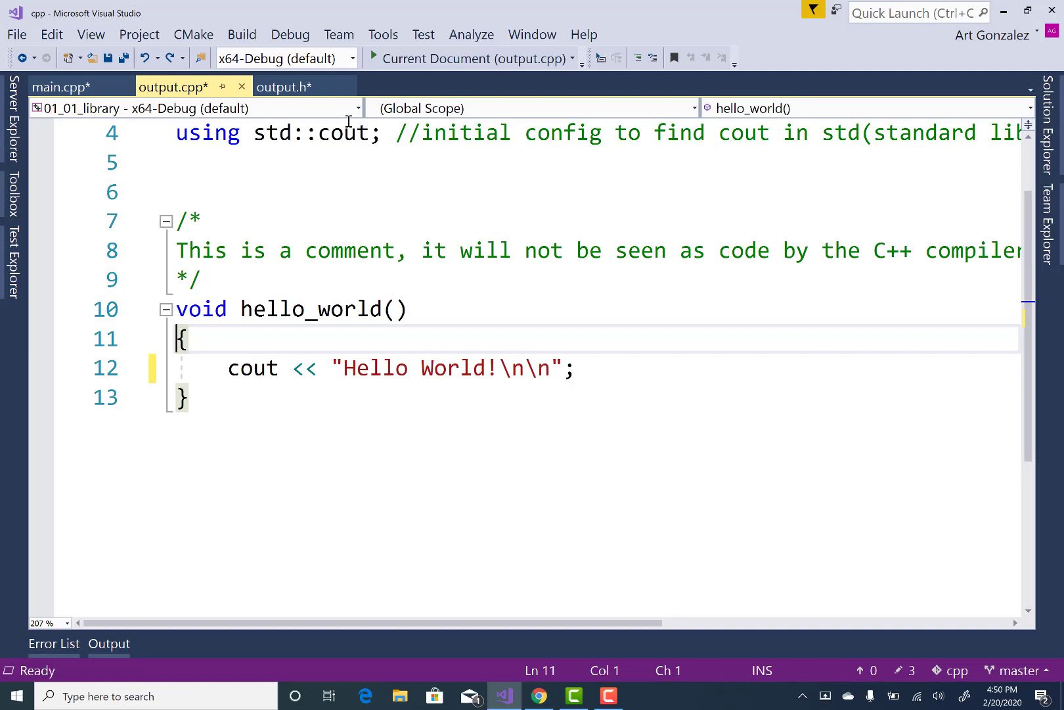
left_click(125, 58)
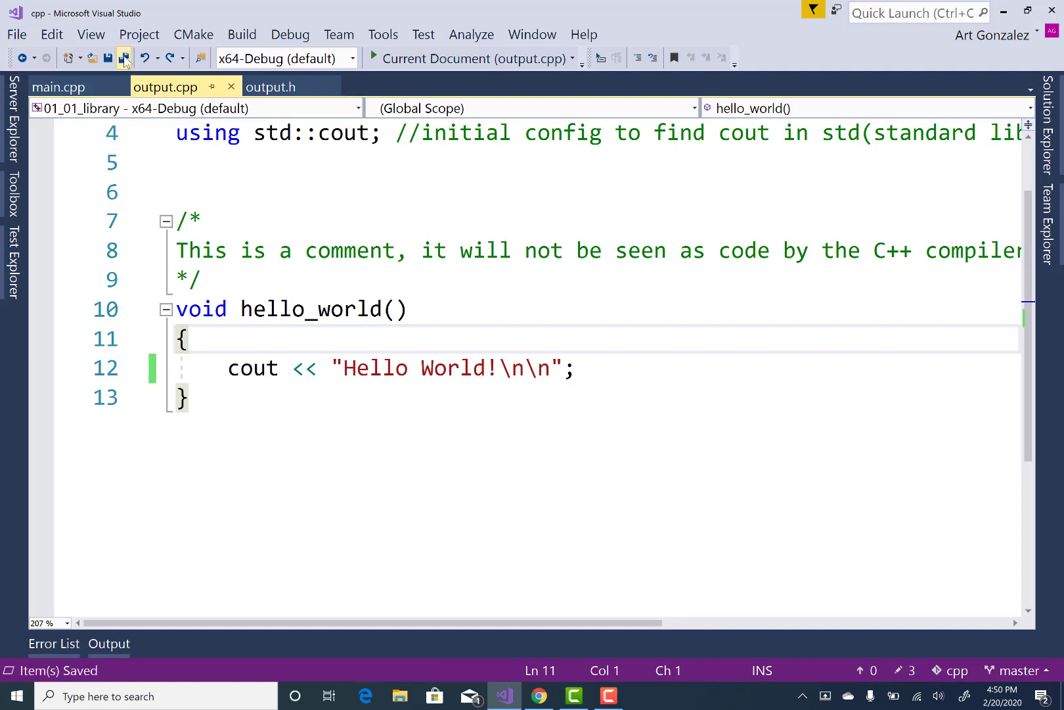
left_click(271, 87)
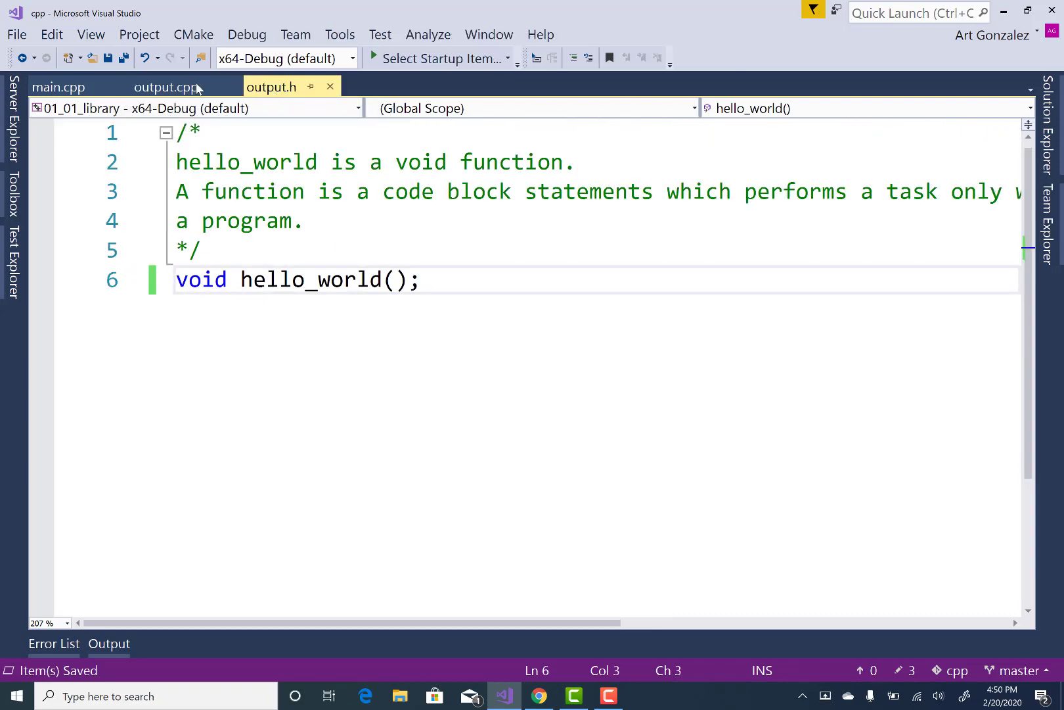
left_click(58, 86)
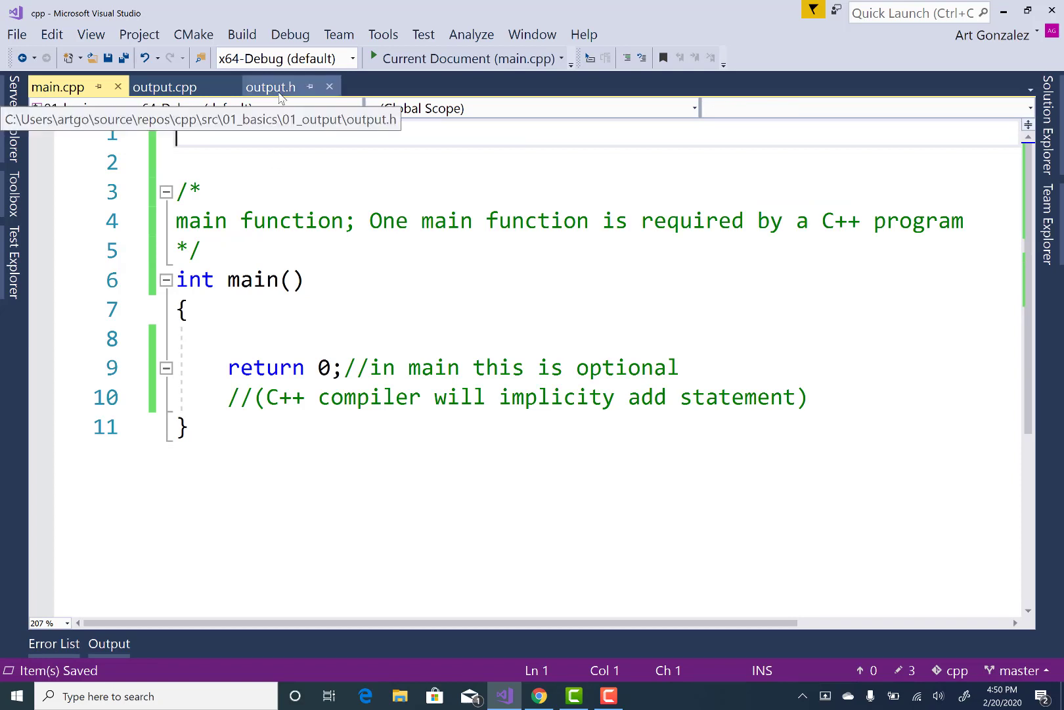
left_click(270, 86)
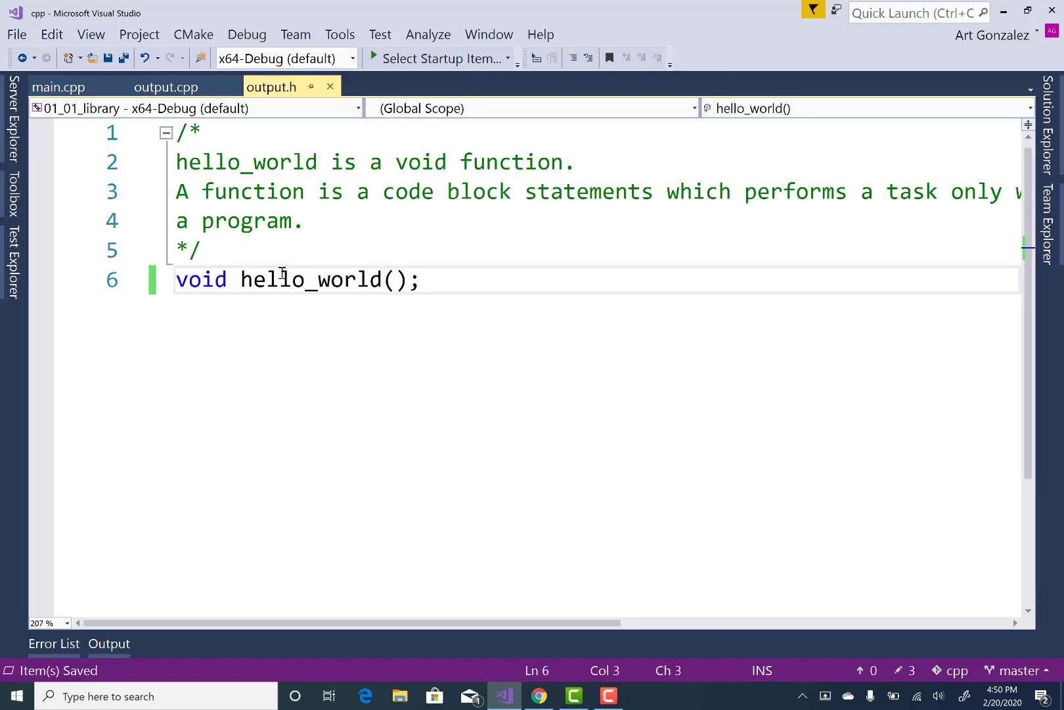
left_click(164, 87)
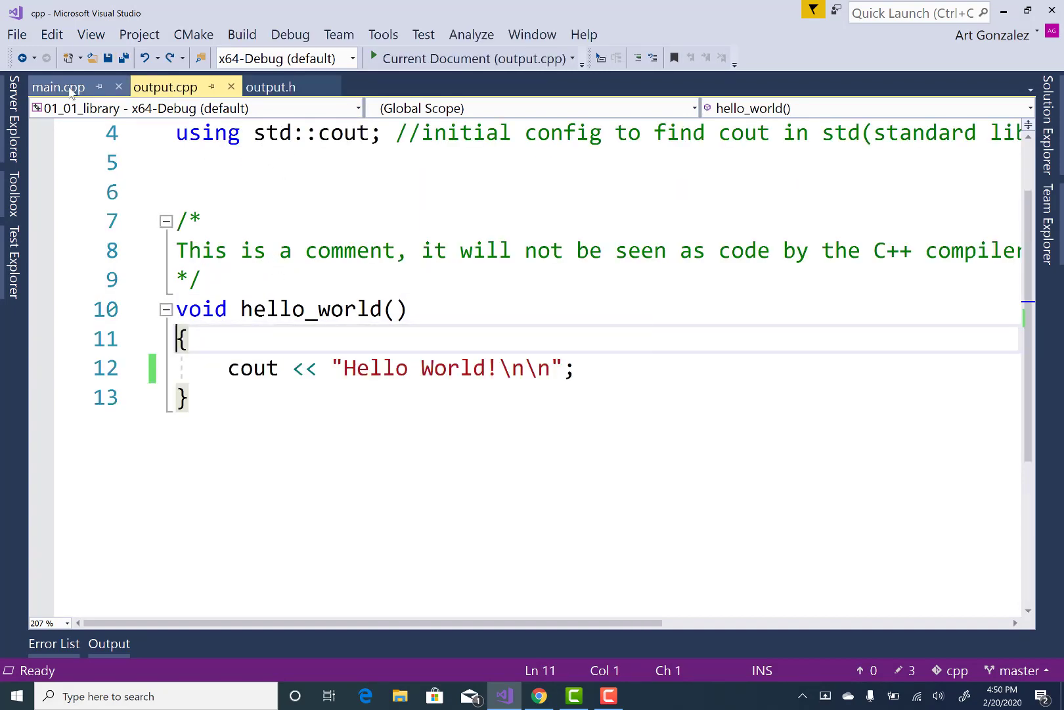
- Add `#include "output.h"//preprocessor directive` atop main.cpp and a blank line inside main
left_click(57, 86)
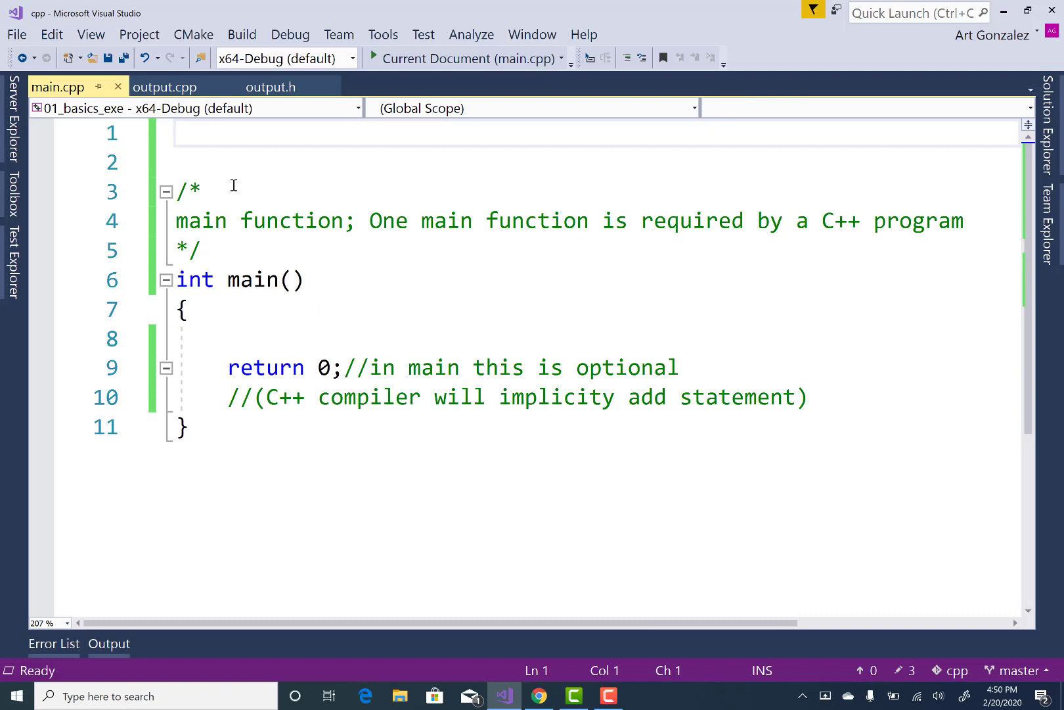
type("#include \"output.h\"//preprocessor directive")
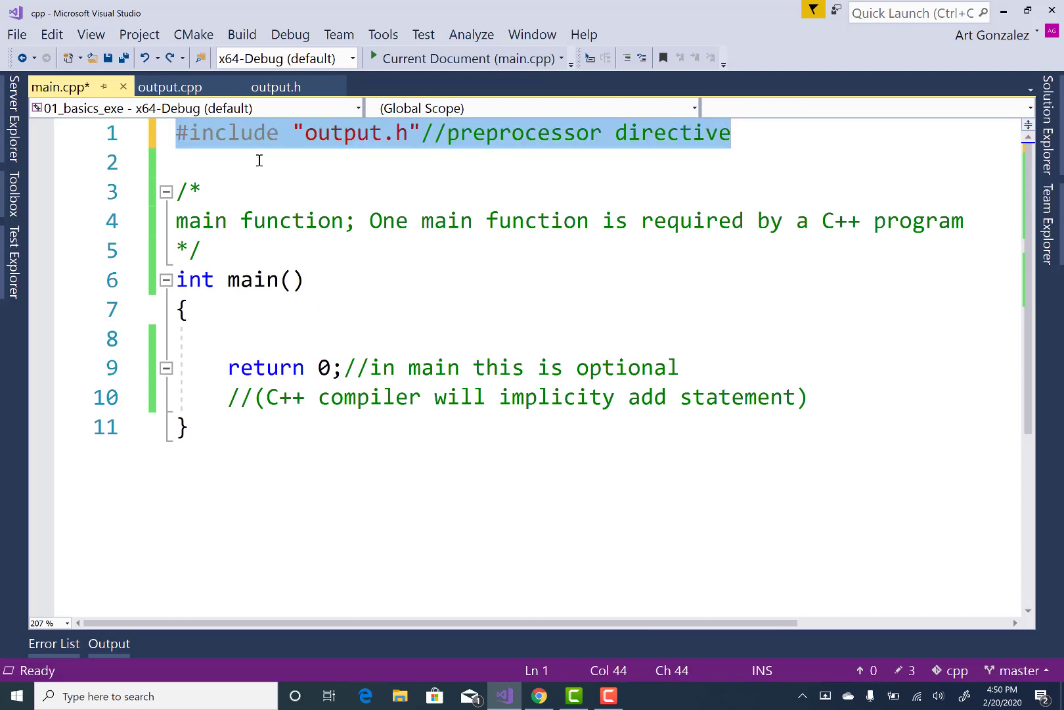
left_click(258, 161)
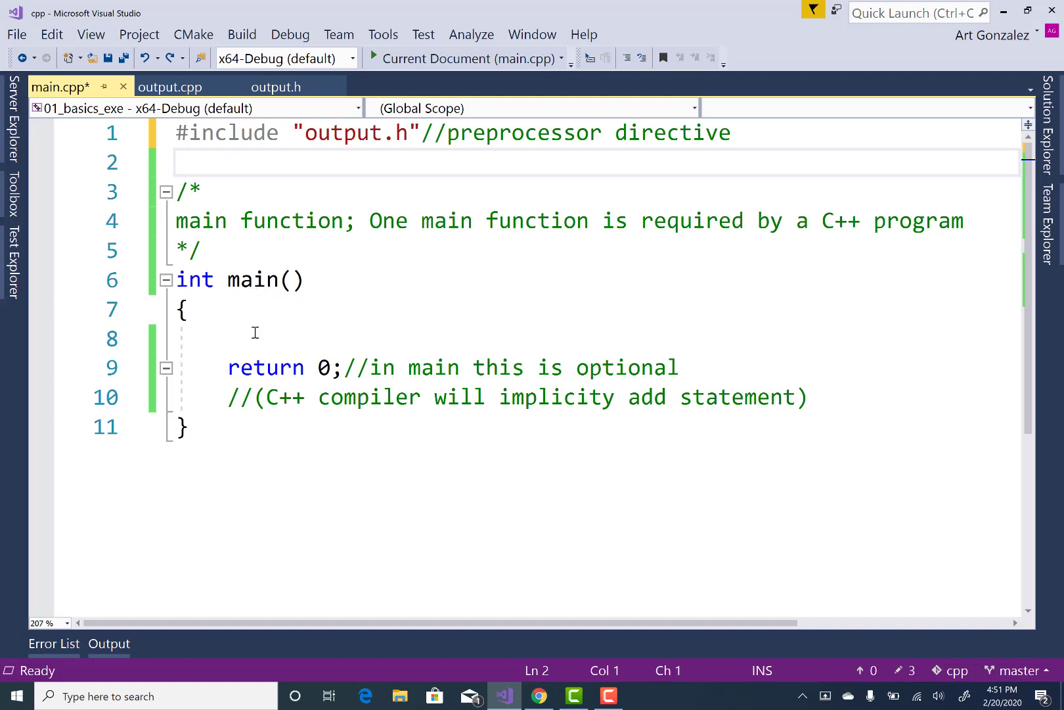
key("enter")
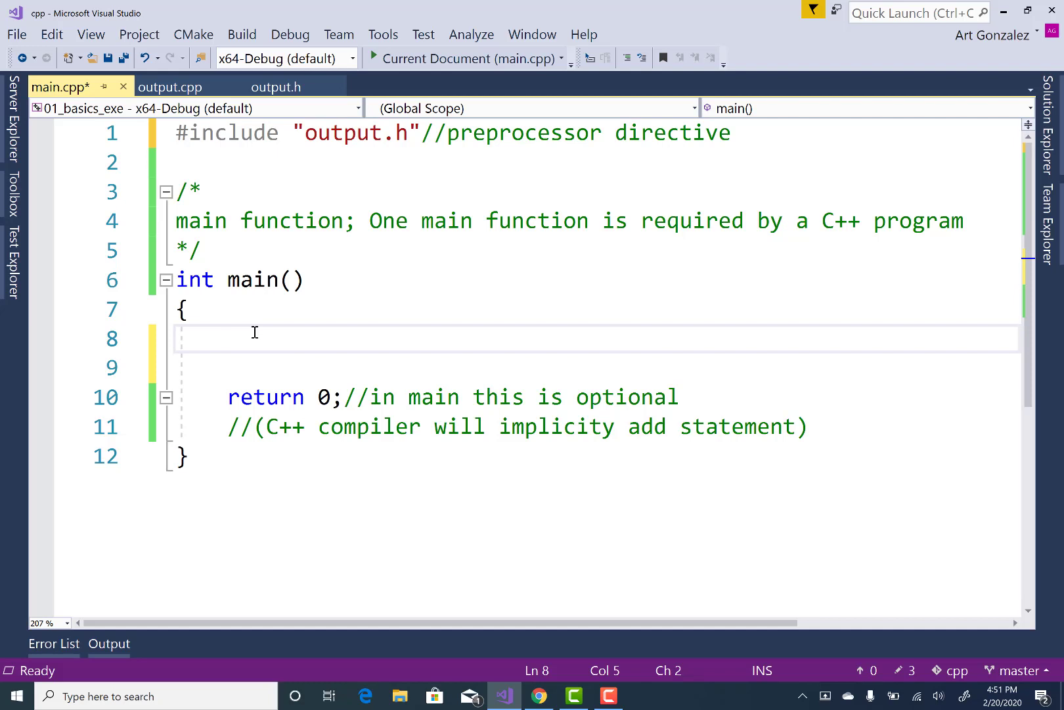
mouse_move(233, 335)
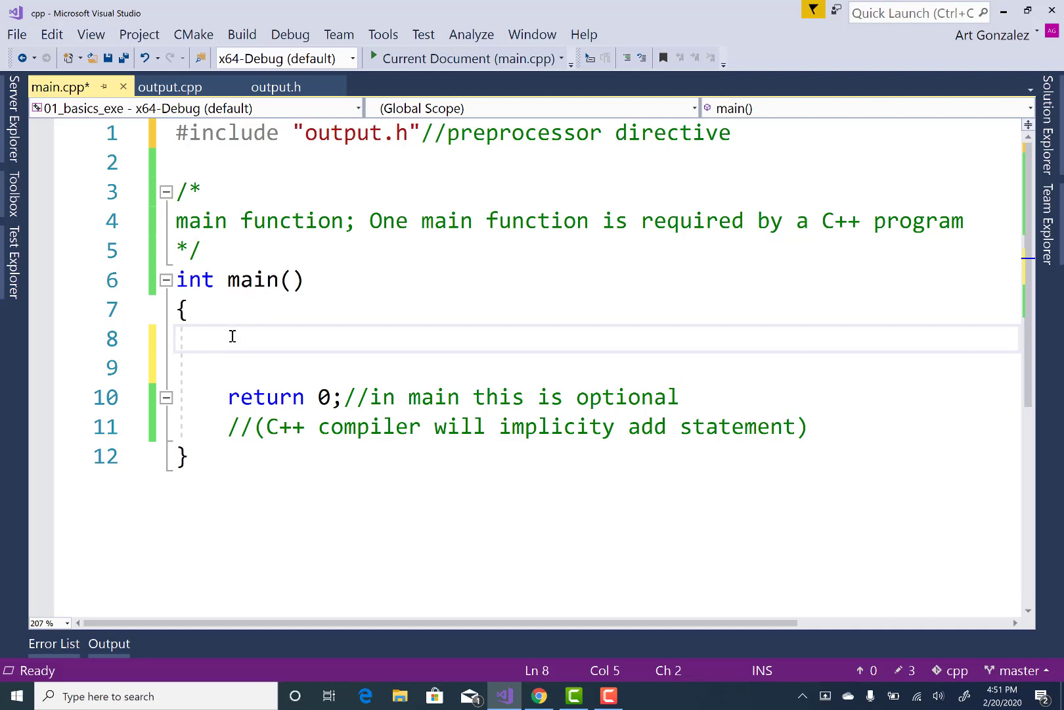
mouse_move(255, 302)
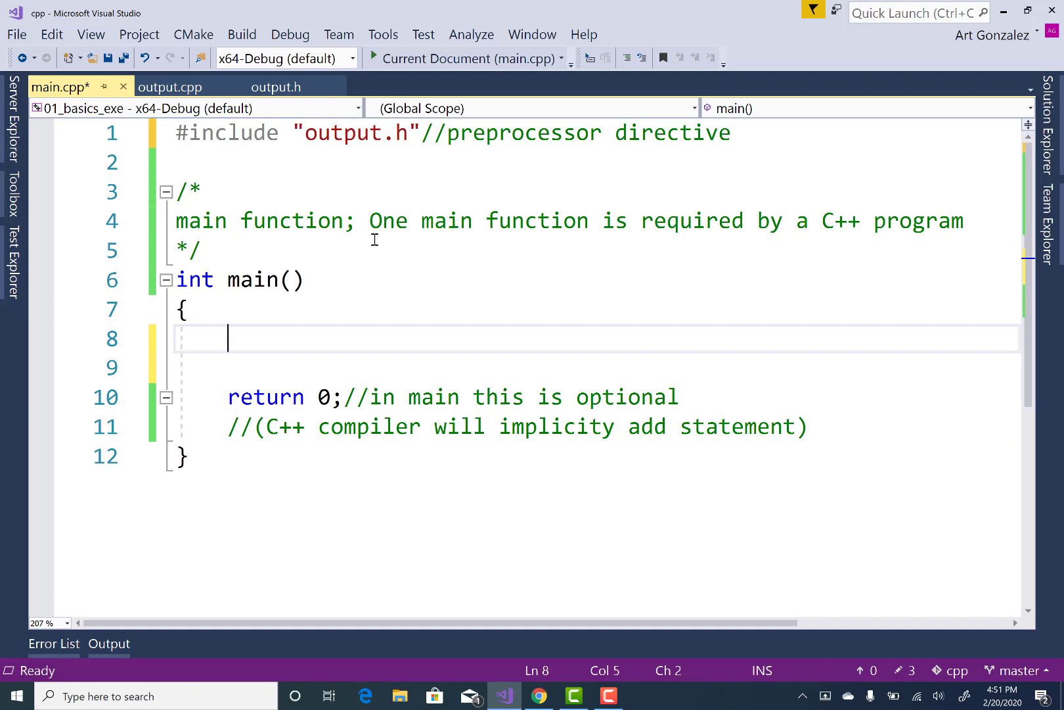
mouse_move(381, 241)
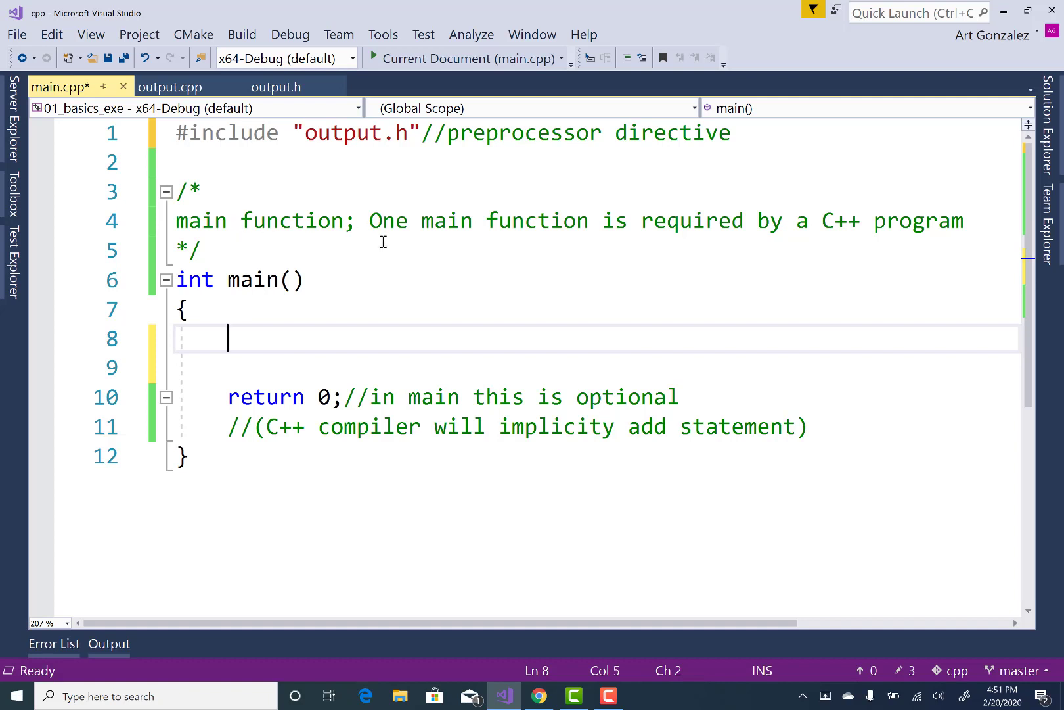
mouse_move(461, 226)
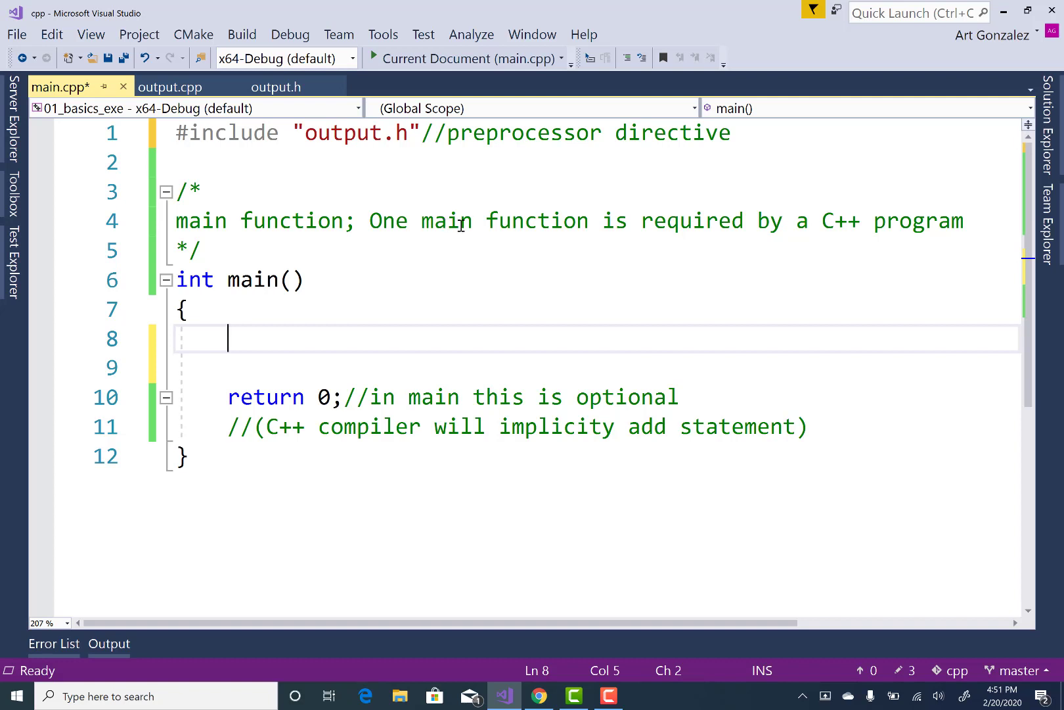
mouse_move(855, 224)
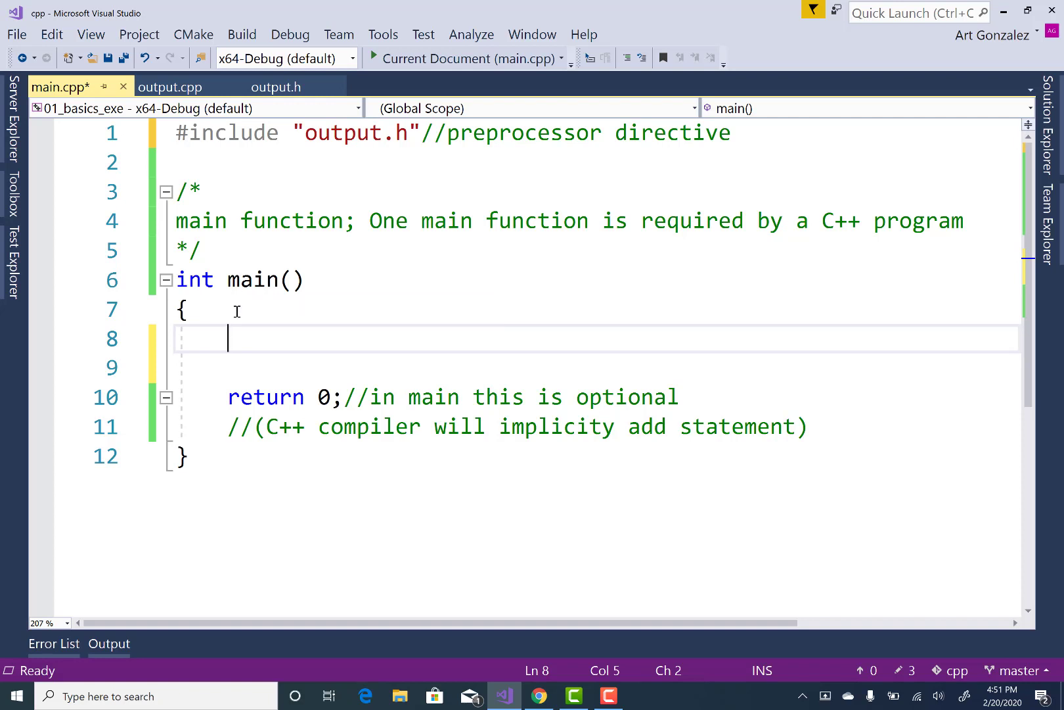
- Call `hello_world();` on line 8 with the comment `//this is a function call to execute it`
type("hello_world")
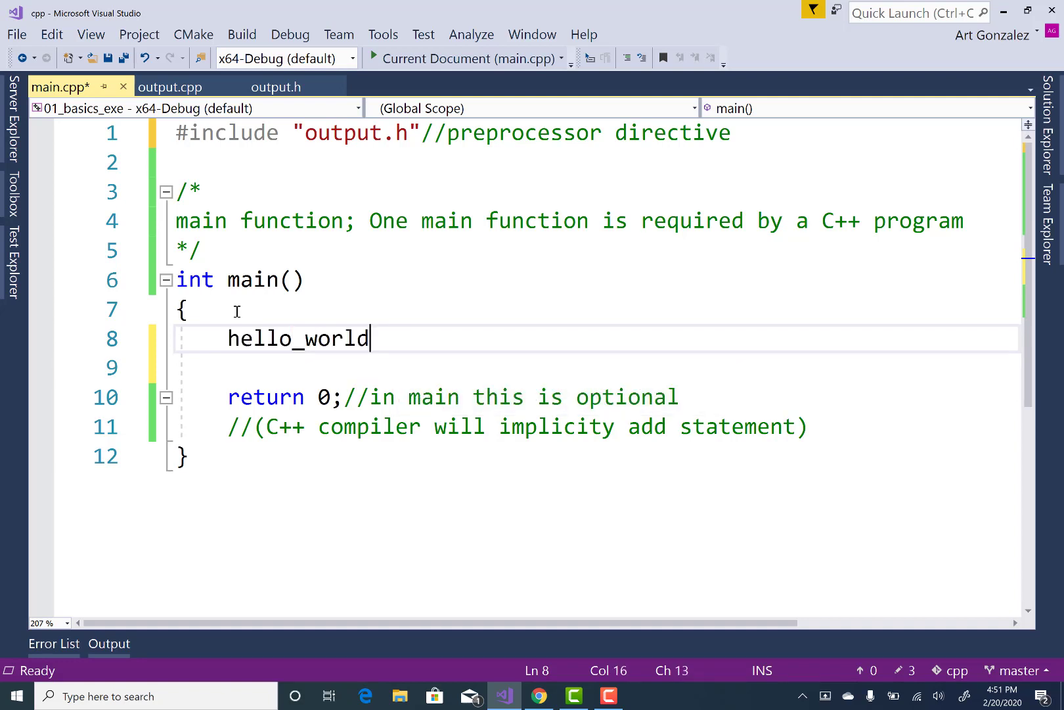
type("();")
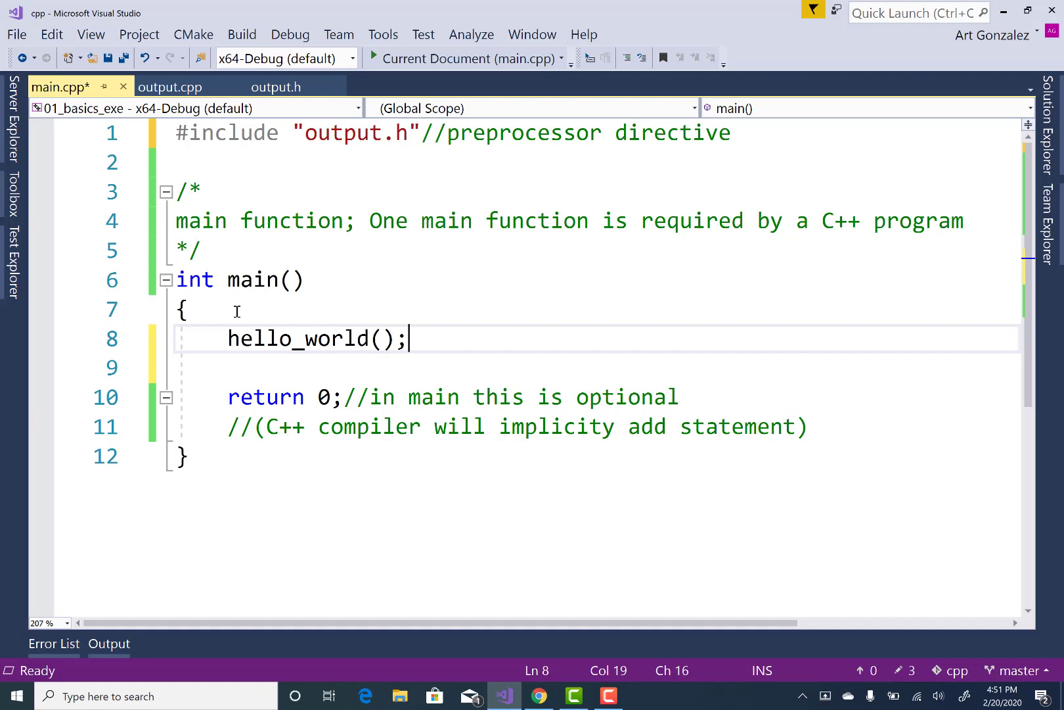
type("//this is")
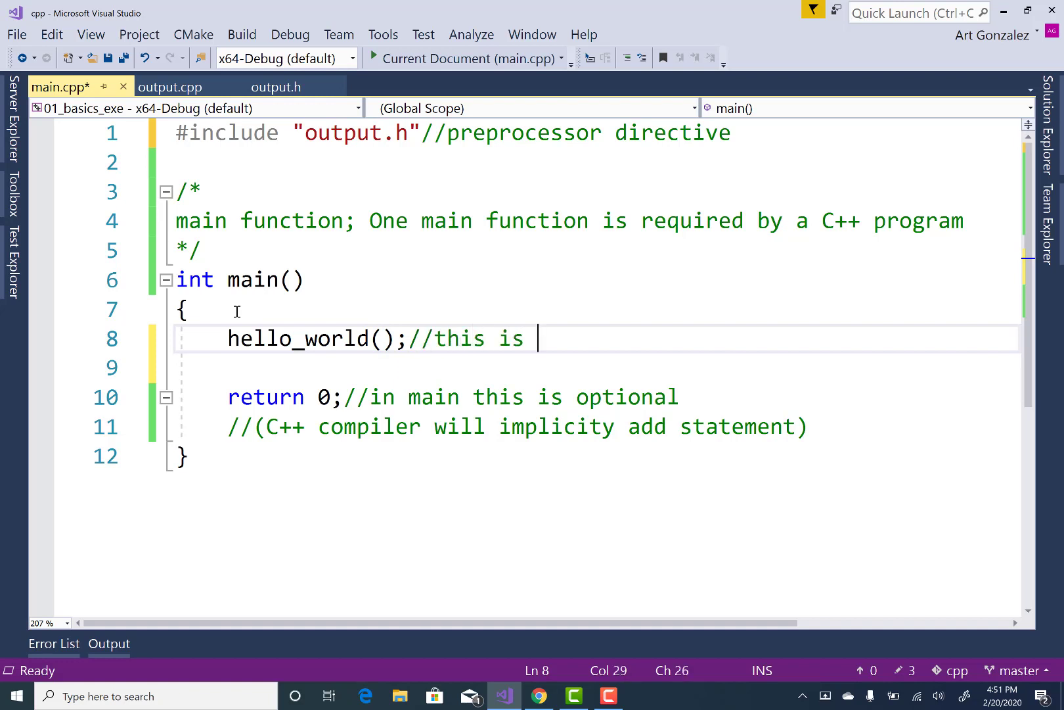
type("a function call to execute it")
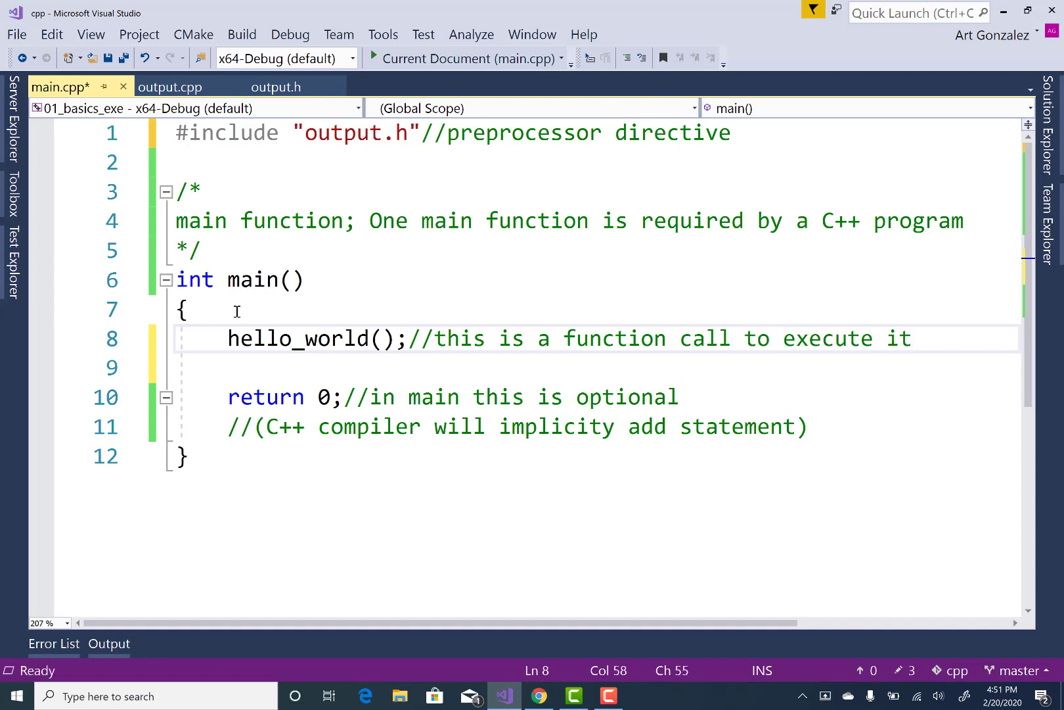
mouse_move(292, 338)
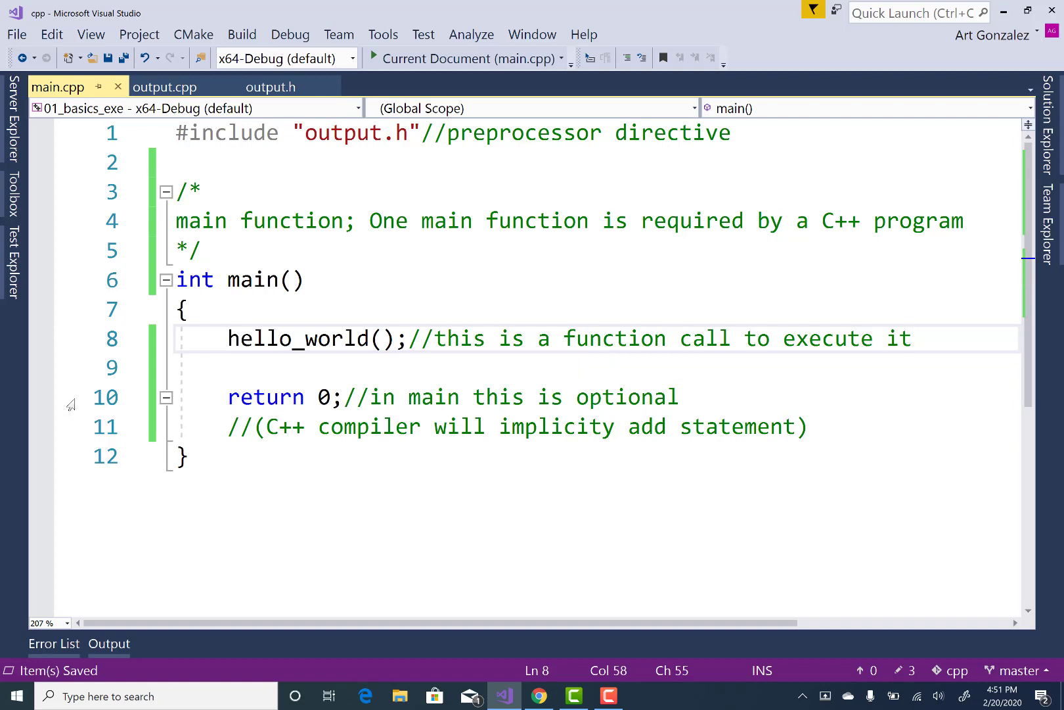
- Set a breakpoint on main's return 0 line and show output.cpp's hello_world definition
left_click(42, 394)
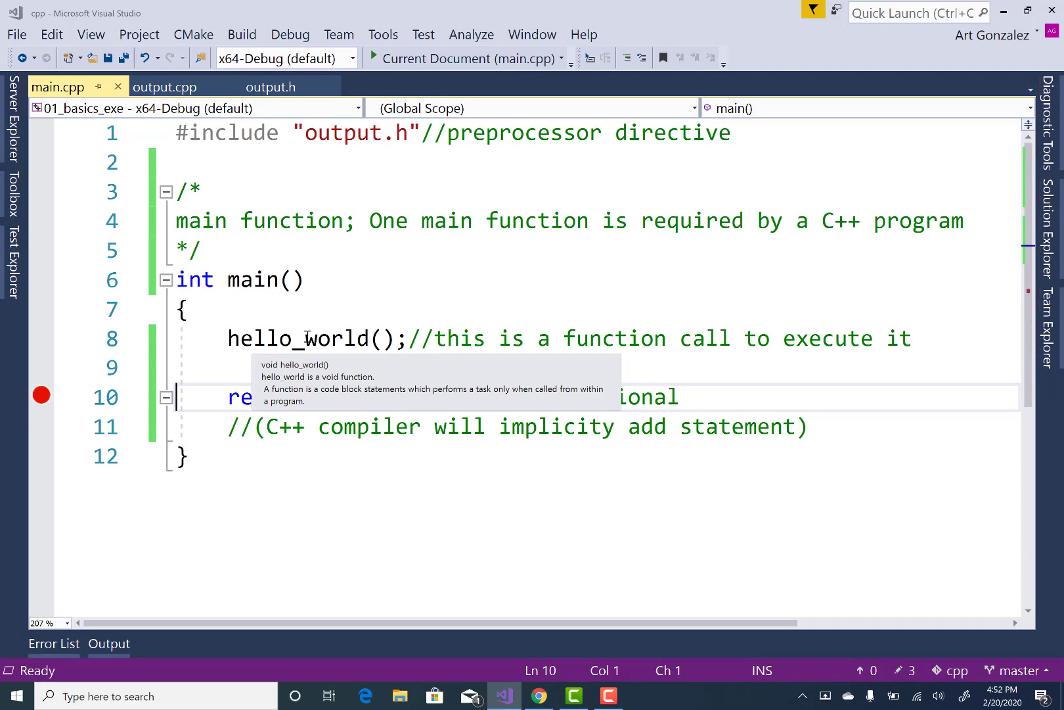
mouse_move(327, 318)
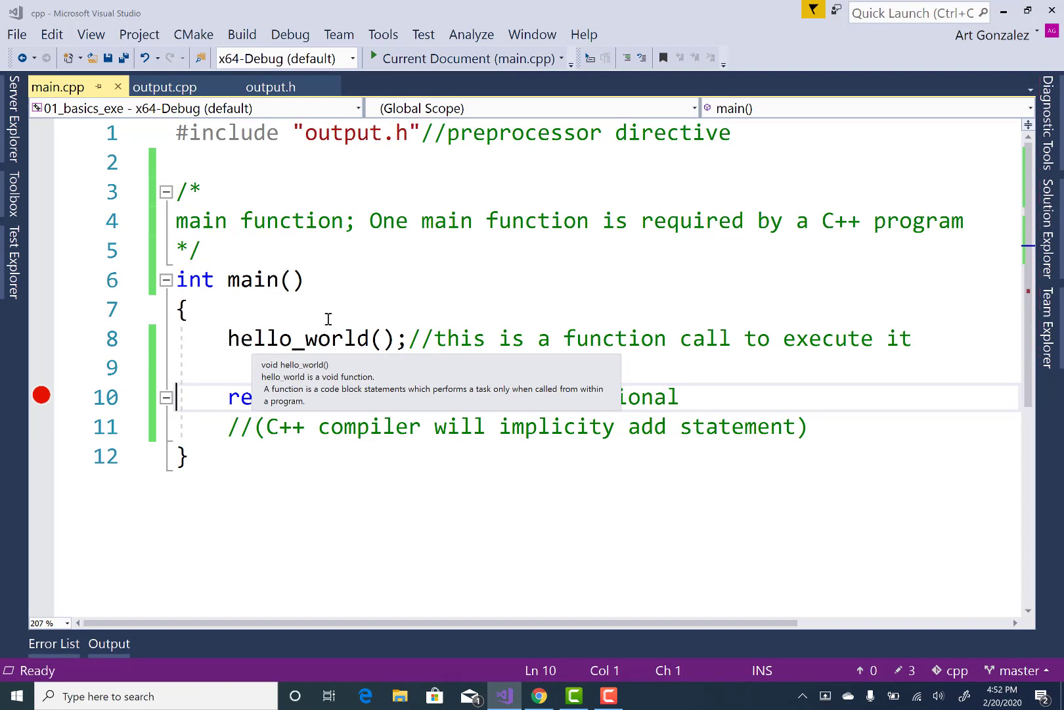
left_click(164, 87)
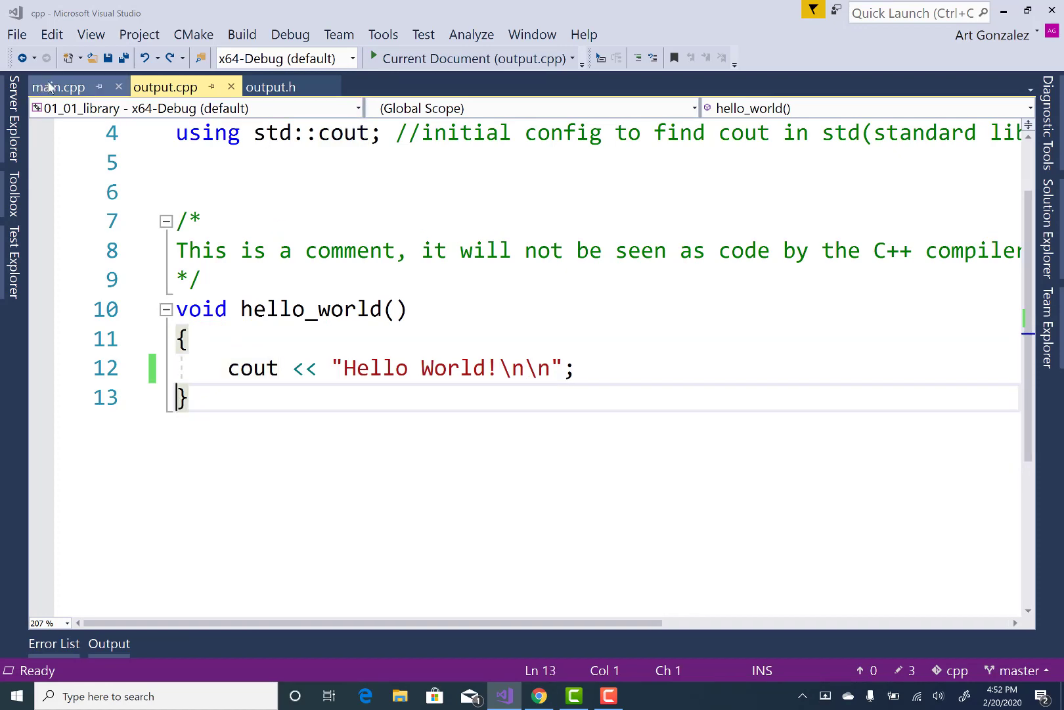
- Return to main.cpp showing the hello_world call and the return-line breakpoint
left_click(58, 87)
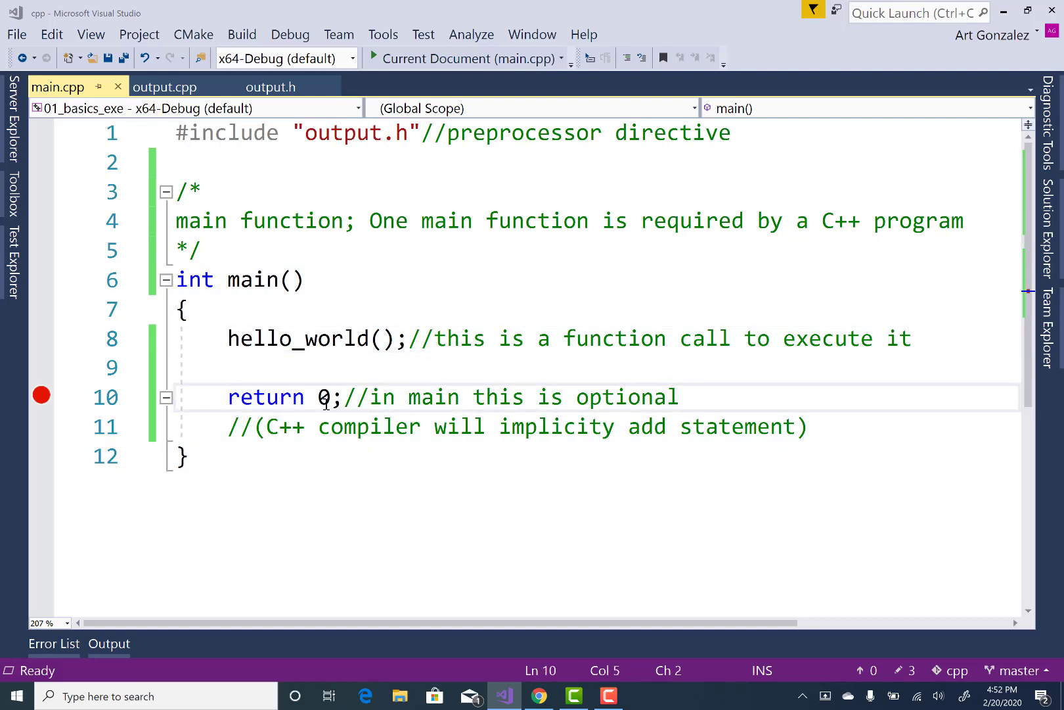
mouse_move(326, 397)
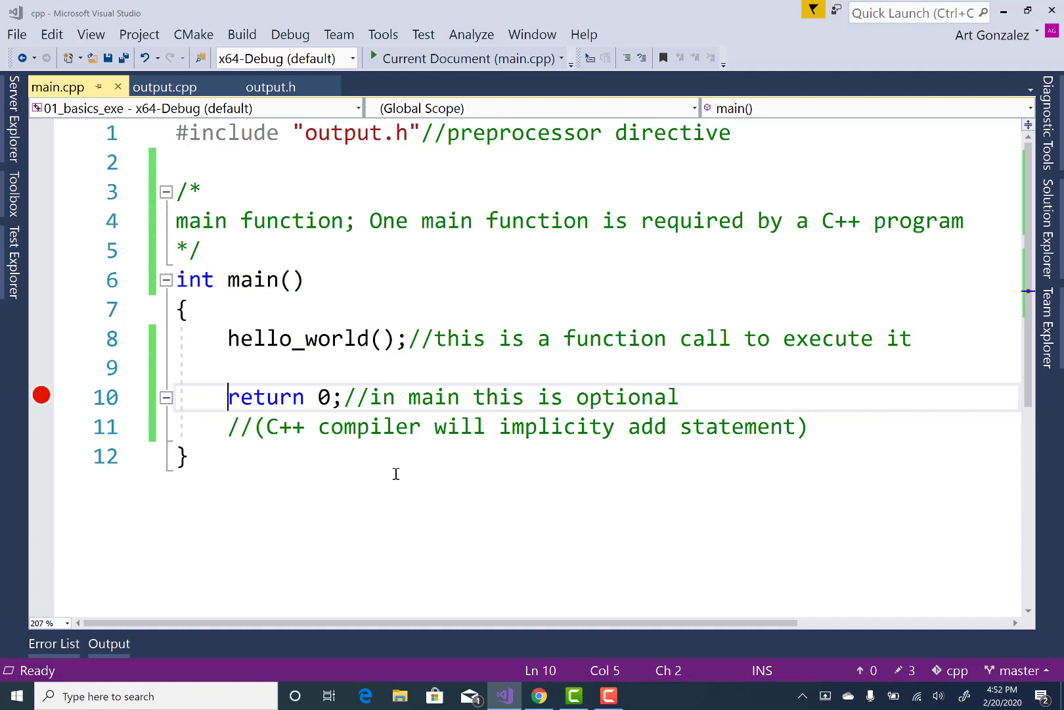
mouse_move(285, 452)
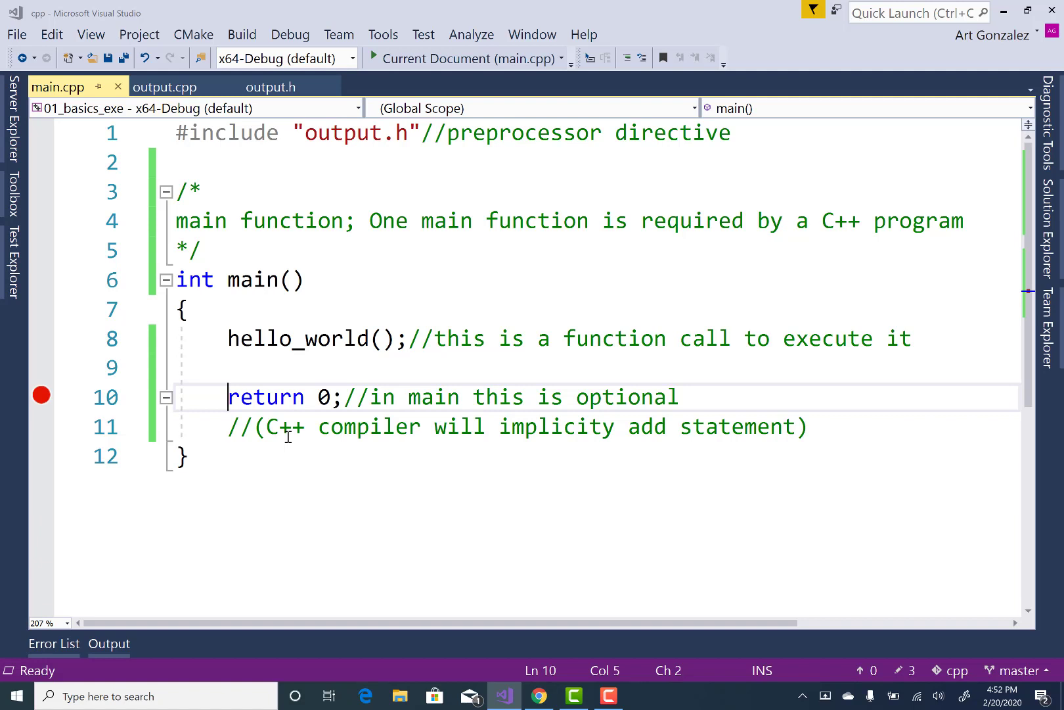
mouse_move(570, 454)
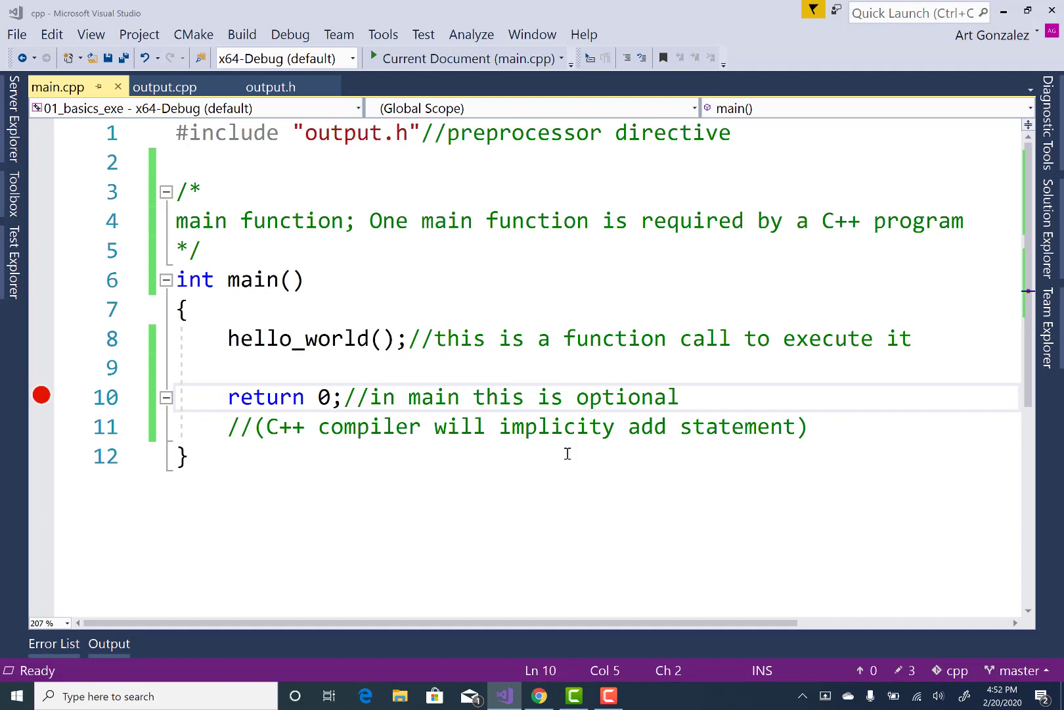
left_click(228, 397)
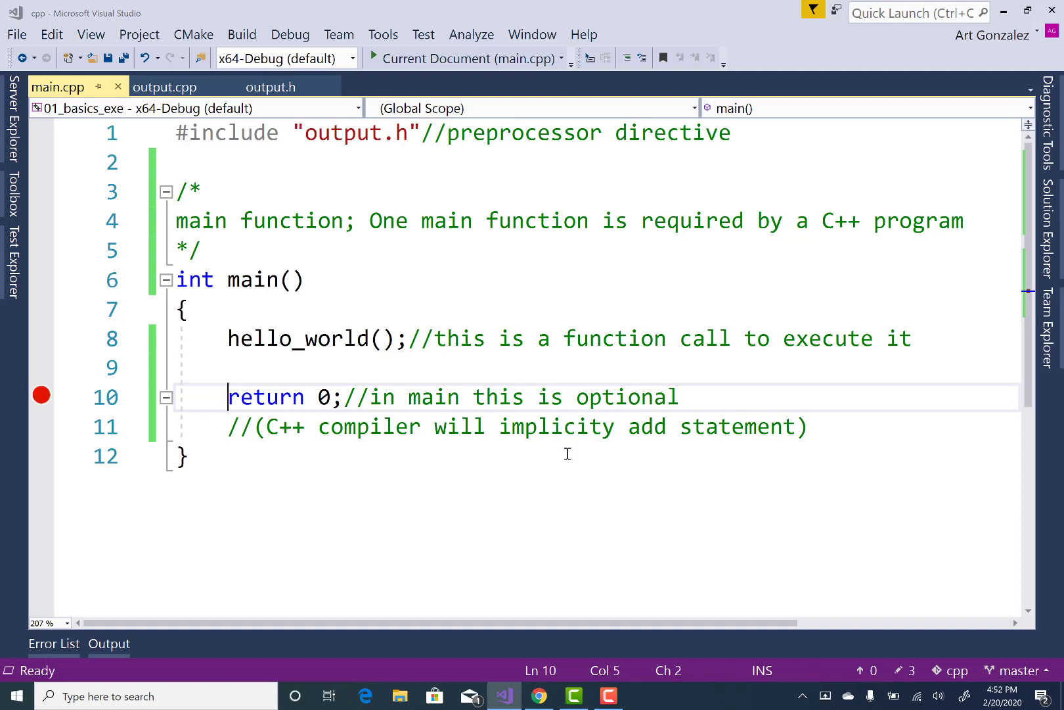